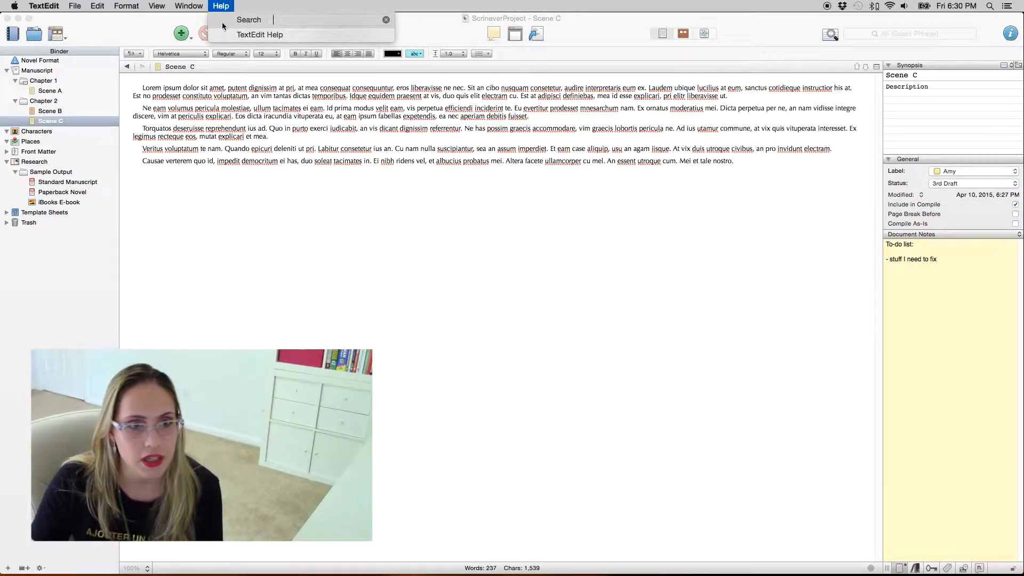
# - Search Help for 'target' to show the Project Targets window, currently at zero
pyautogui.write('text')
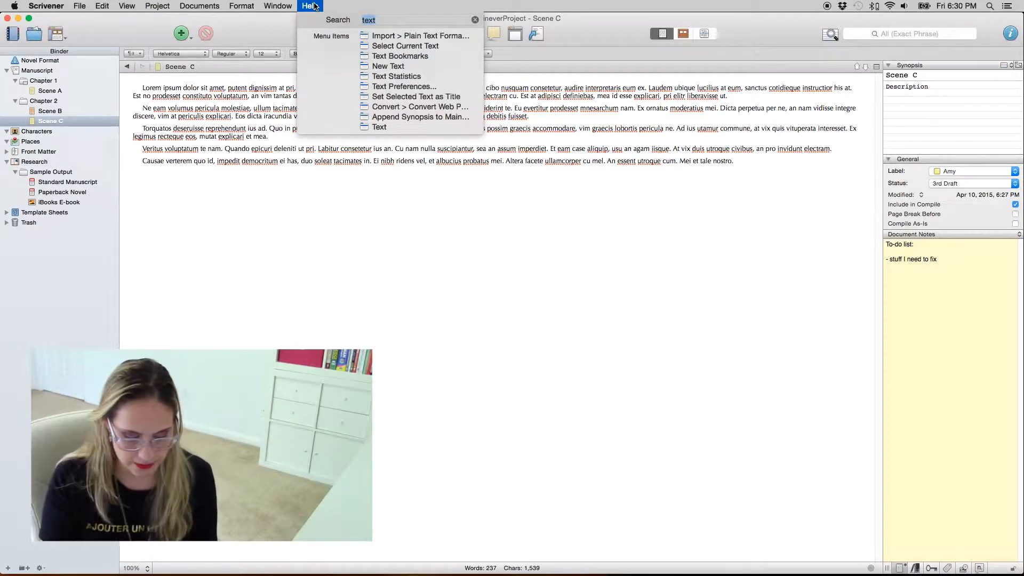
pyautogui.write('tar')
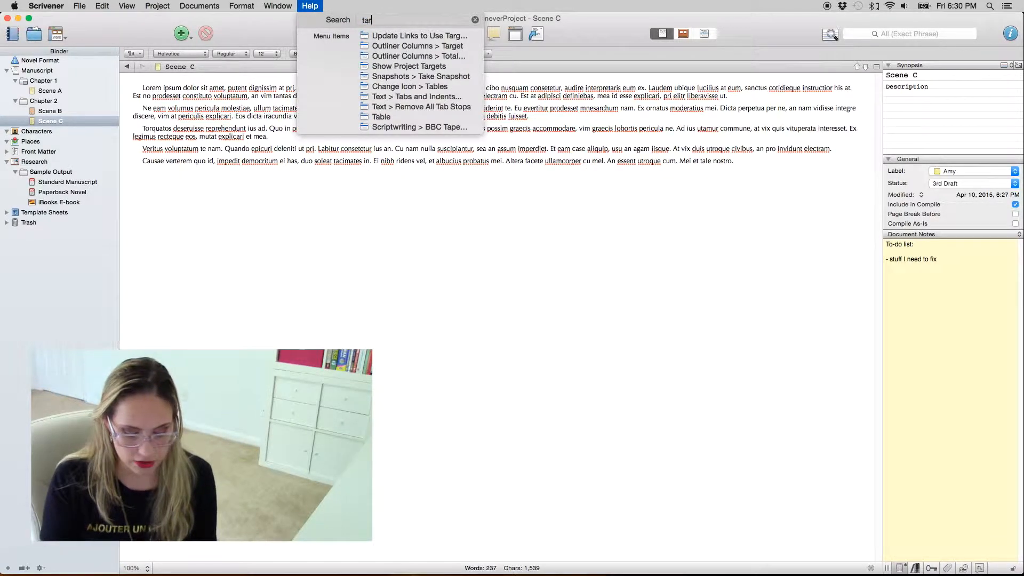
pyautogui.write('get')
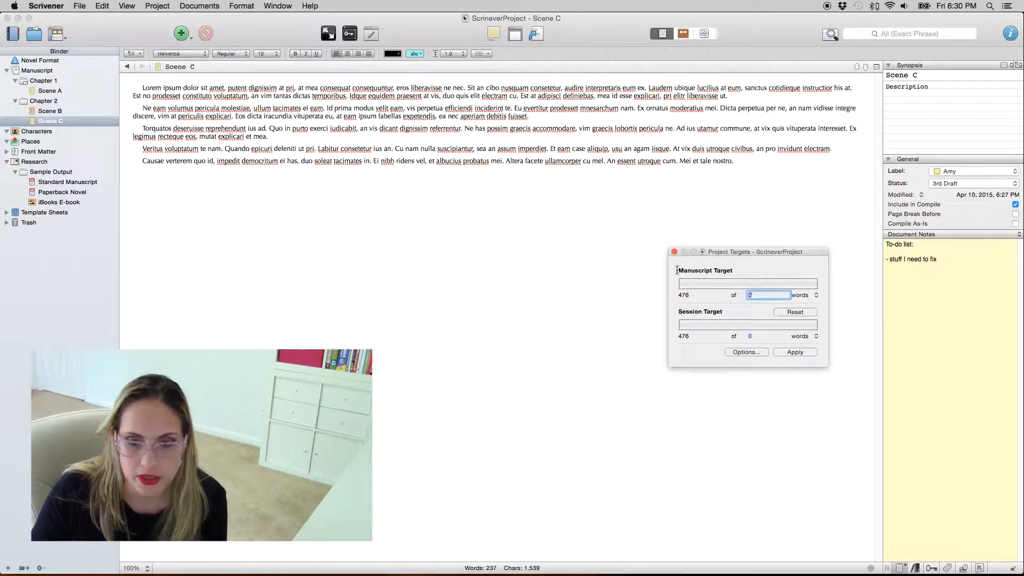
# - Apply an 80,000-word manuscript target and a 1,000-word session target
pyautogui.write('80000')
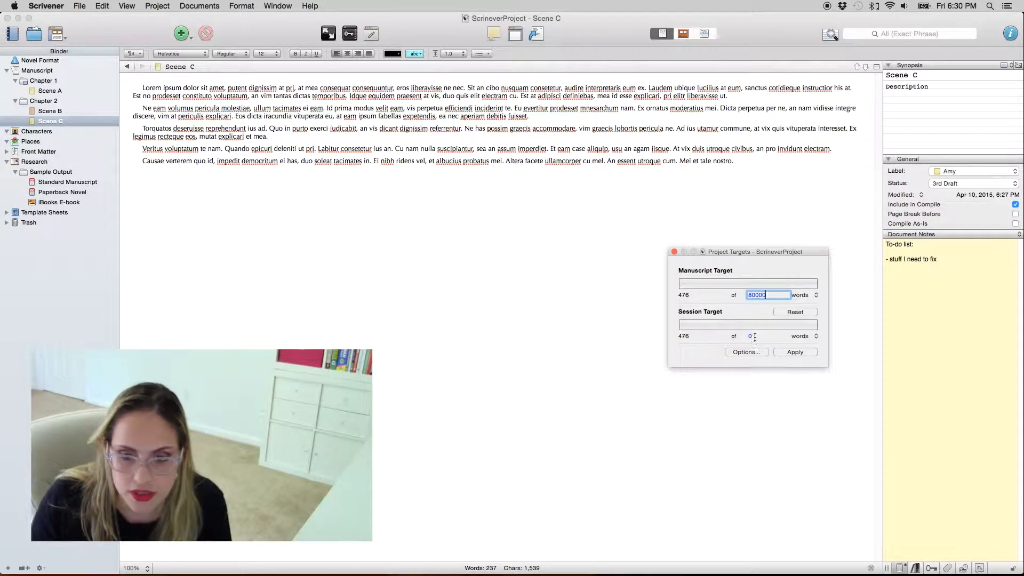
pyautogui.click(769, 336)
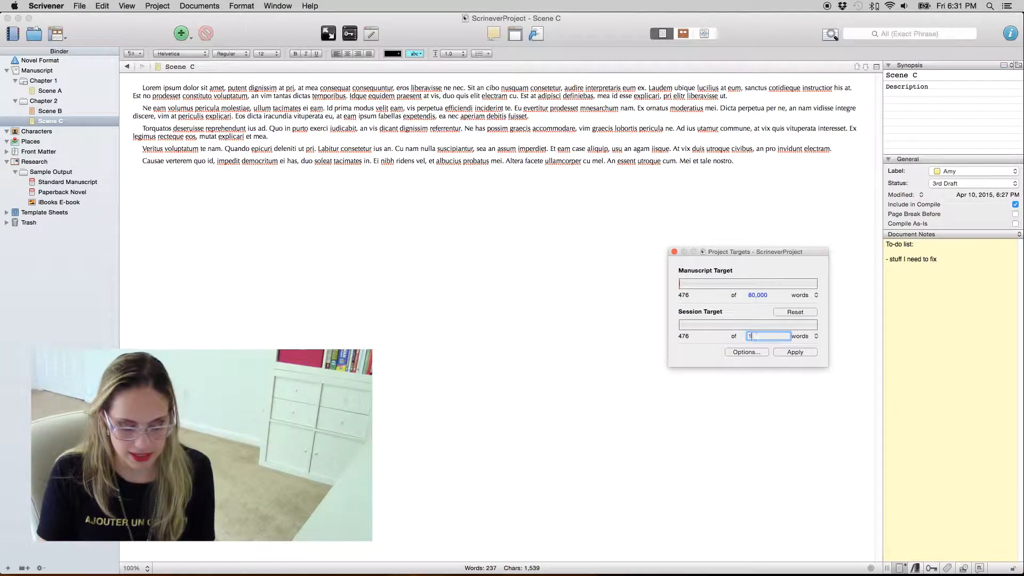
pyautogui.write('000')
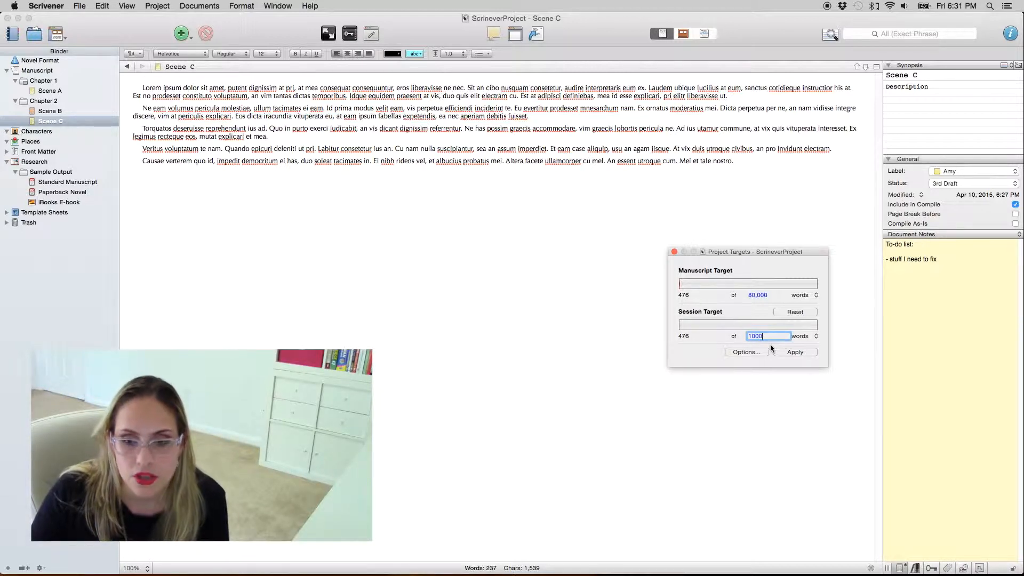
pyautogui.moveTo(795, 352)
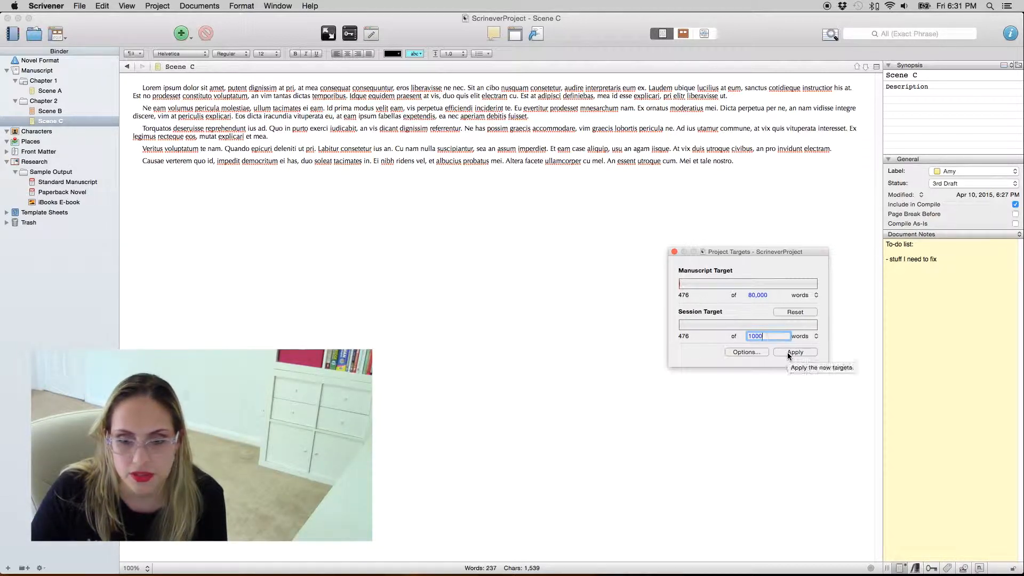
pyautogui.click(745, 352)
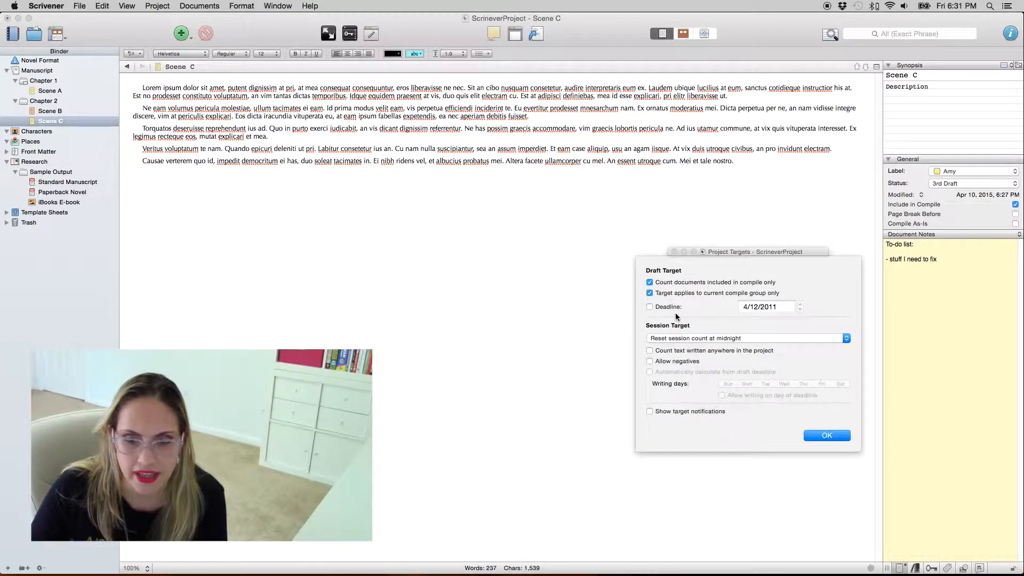
pyautogui.moveTo(733, 390)
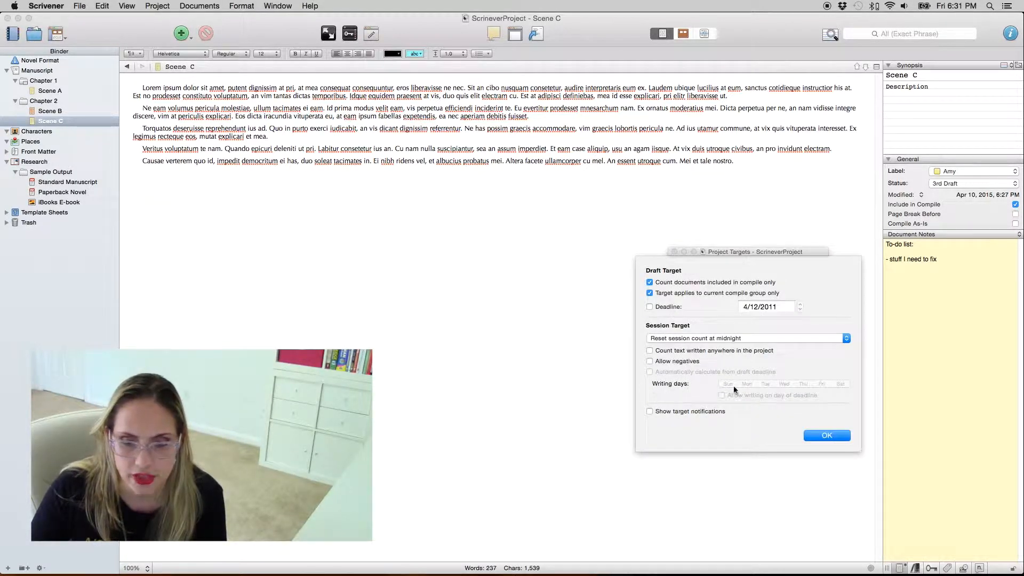
pyautogui.moveTo(737, 406)
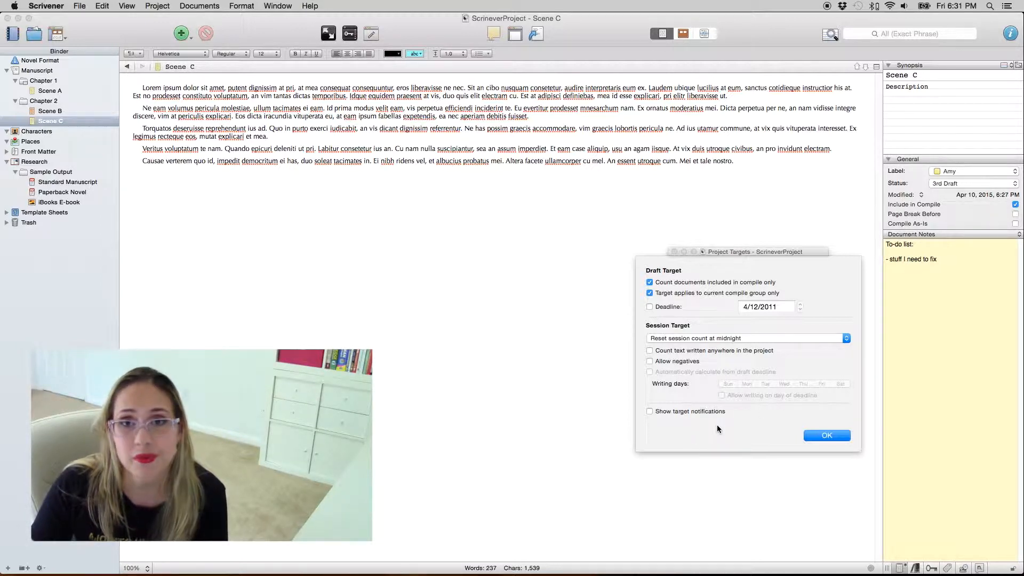
# - Tick Show target notifications in the Project Targets options and confirm
pyautogui.click(826, 435)
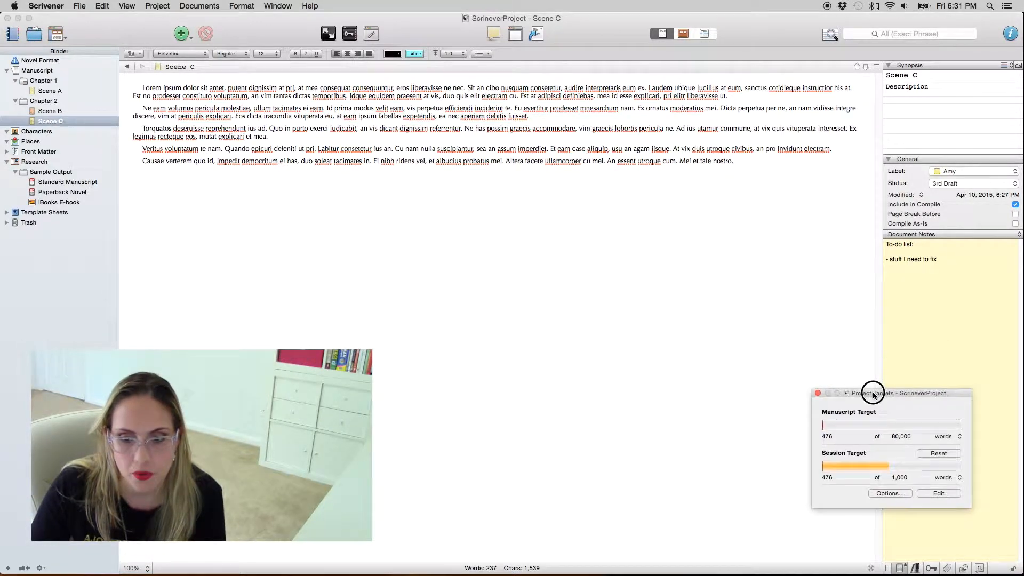
pyautogui.click(890, 493)
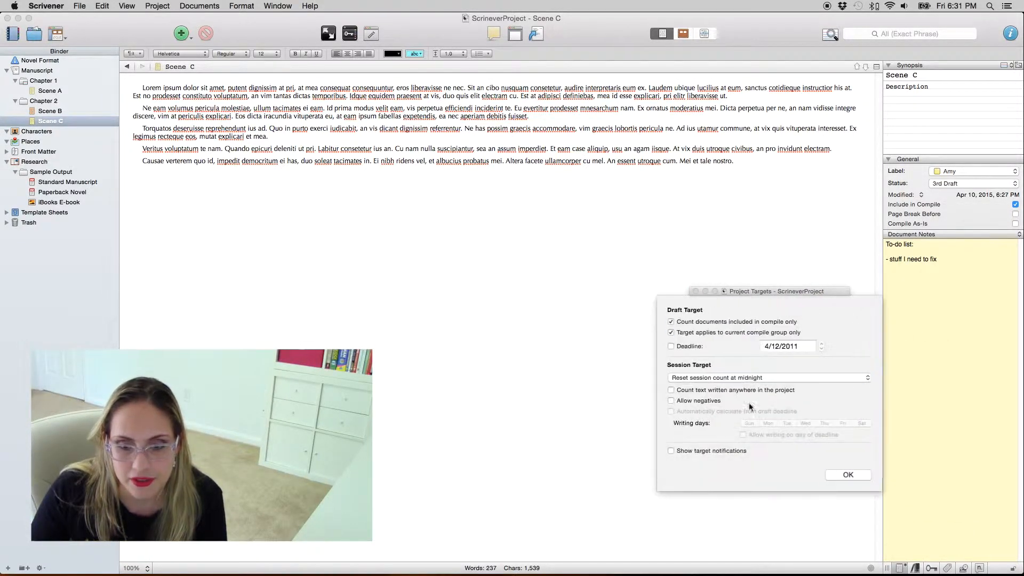
pyautogui.click(671, 451)
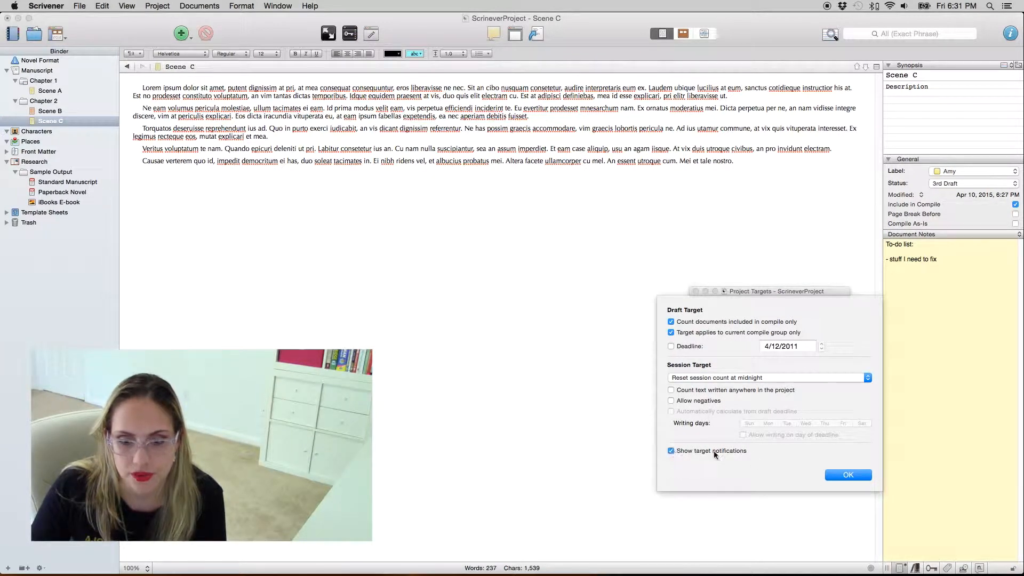
pyautogui.click(848, 475)
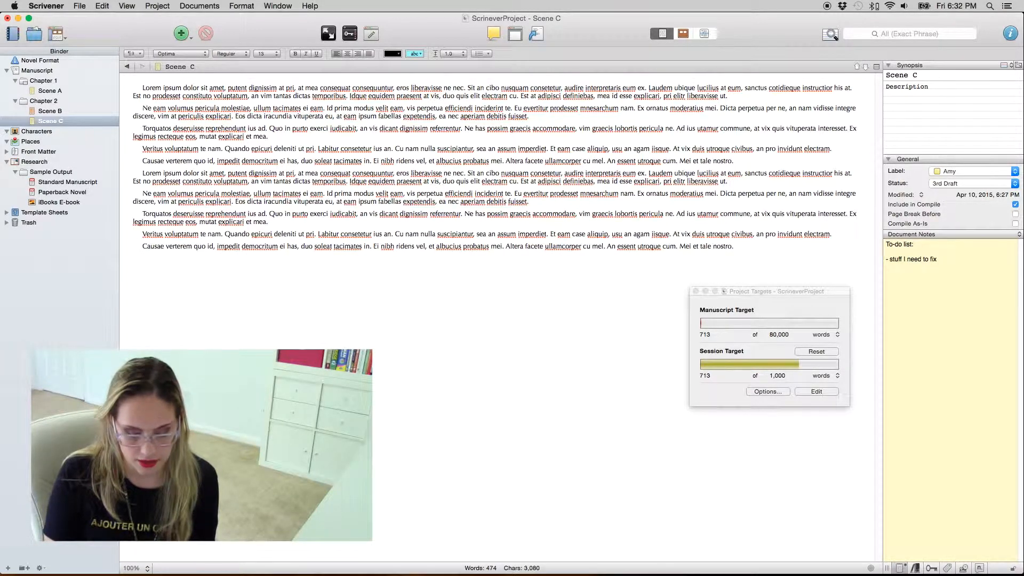
# - Paste lorem ipsum paragraphs into Scene C, bringing it to 948 words
pyautogui.write('text')
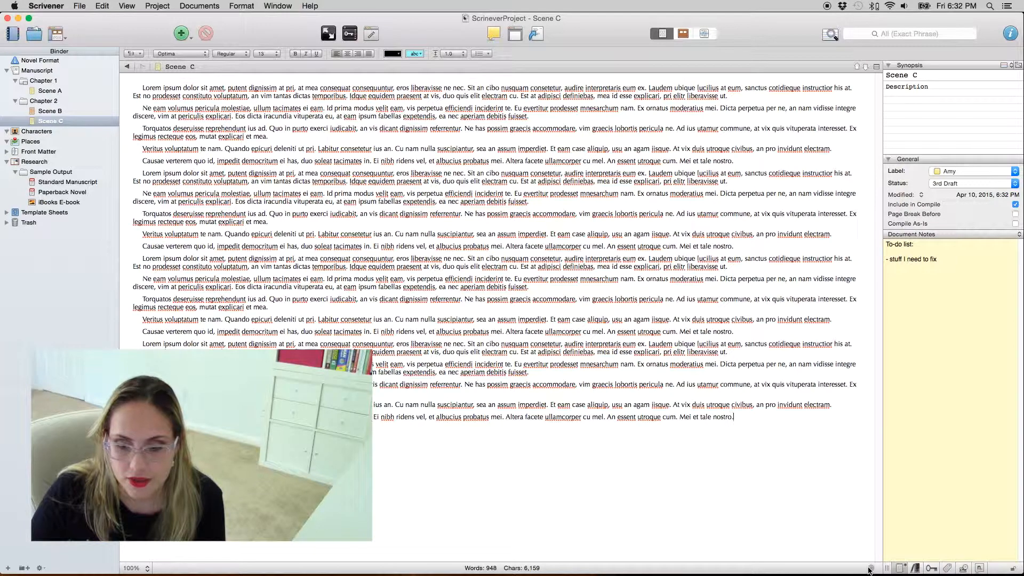
pyautogui.click(870, 567)
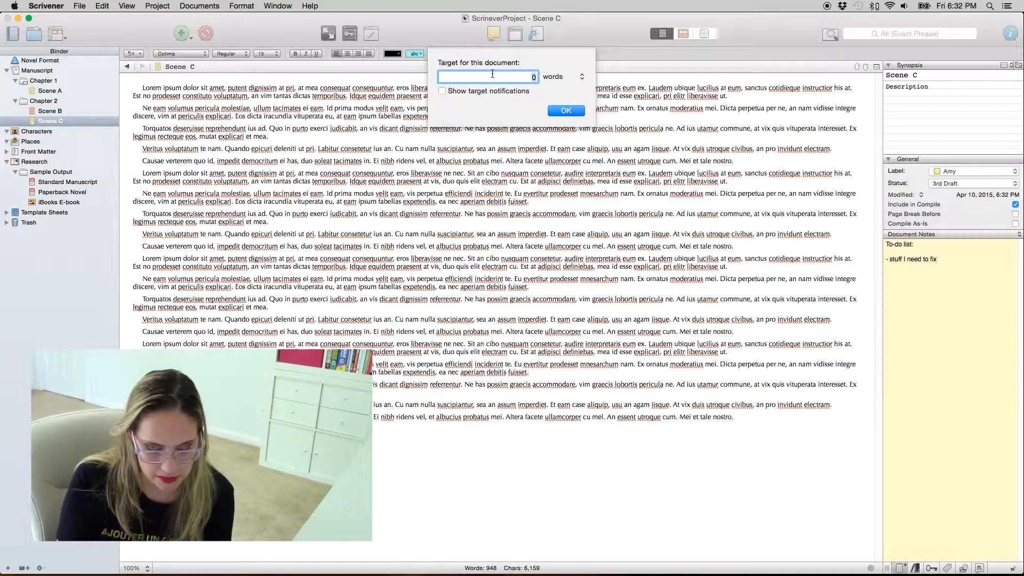
# - Set Scene C's document target to 2,000 words, then select Scene B
pyautogui.write('2')
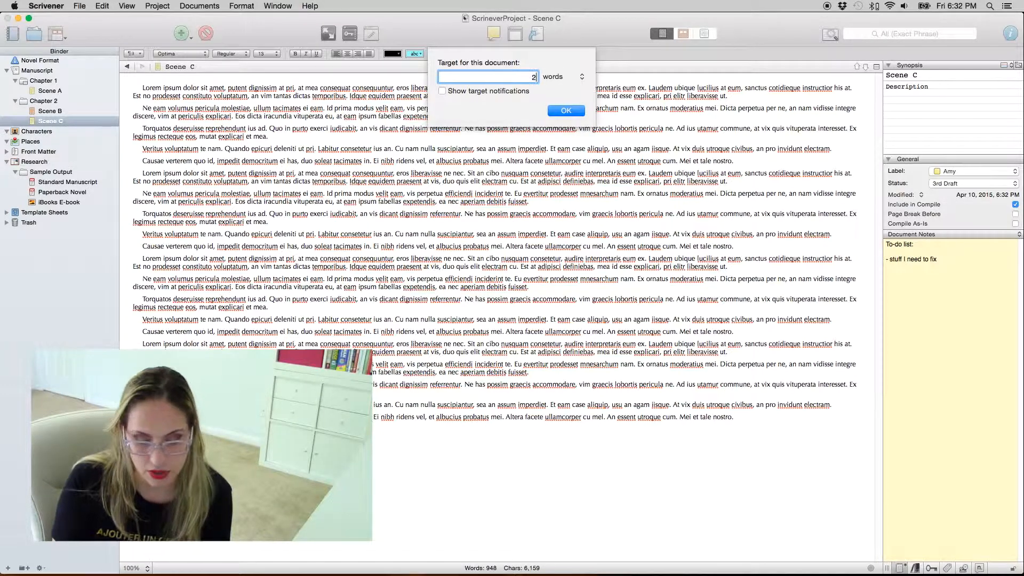
pyautogui.write('2000')
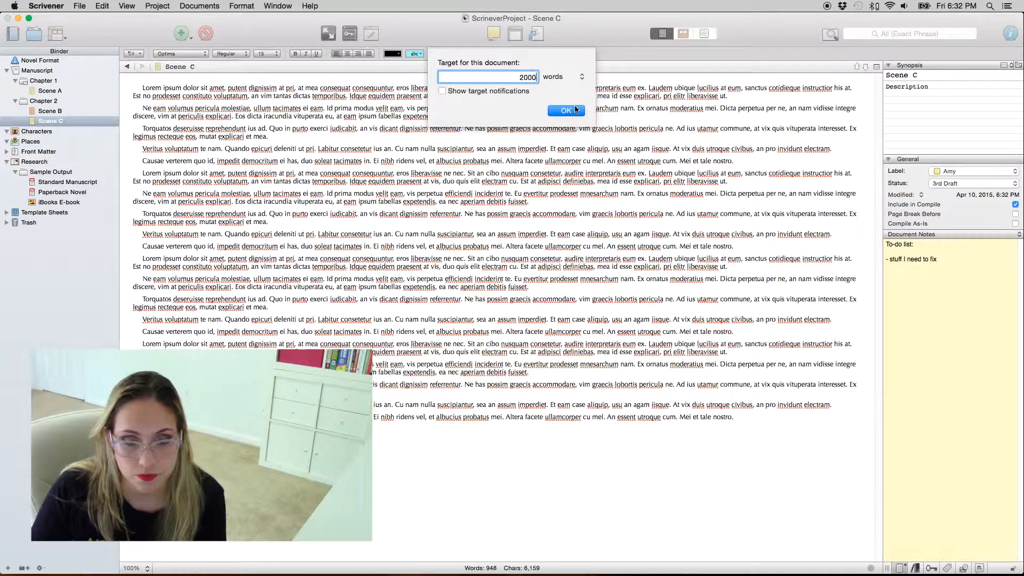
pyautogui.click(565, 110)
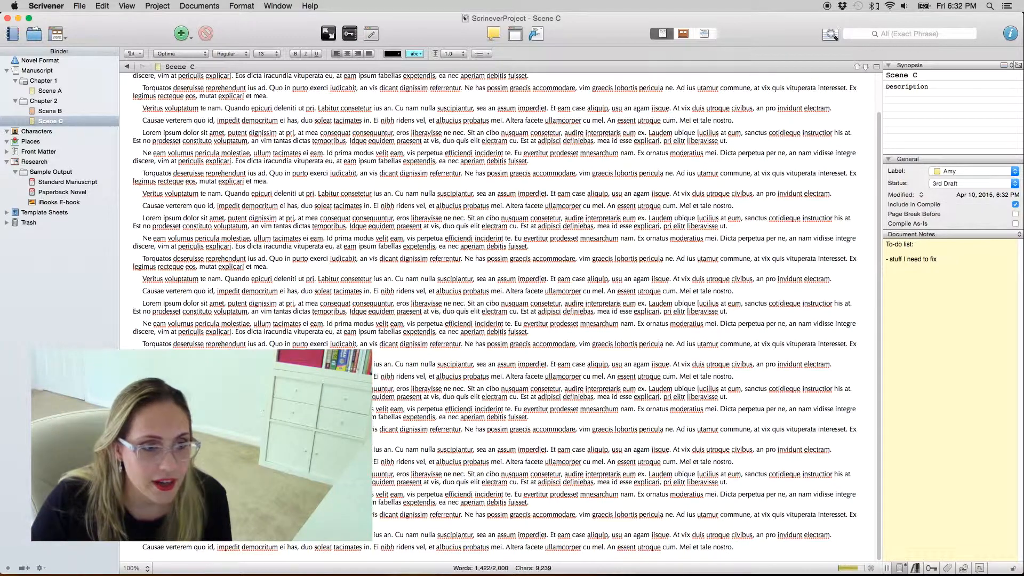
pyautogui.click(50, 110)
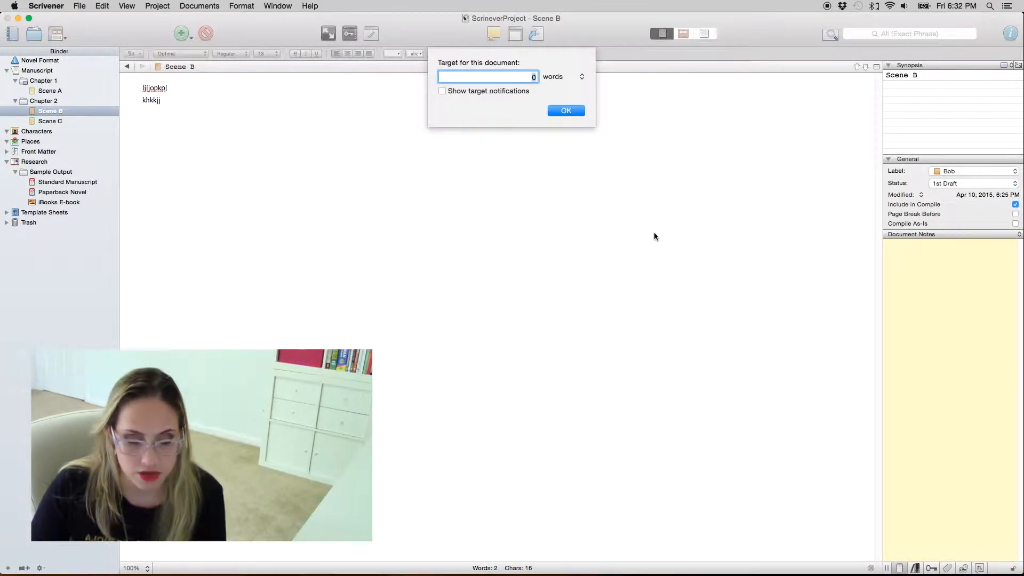
# - Confirm a 1,000-word document target for Scene B and switch to outline view
pyautogui.write('1000')
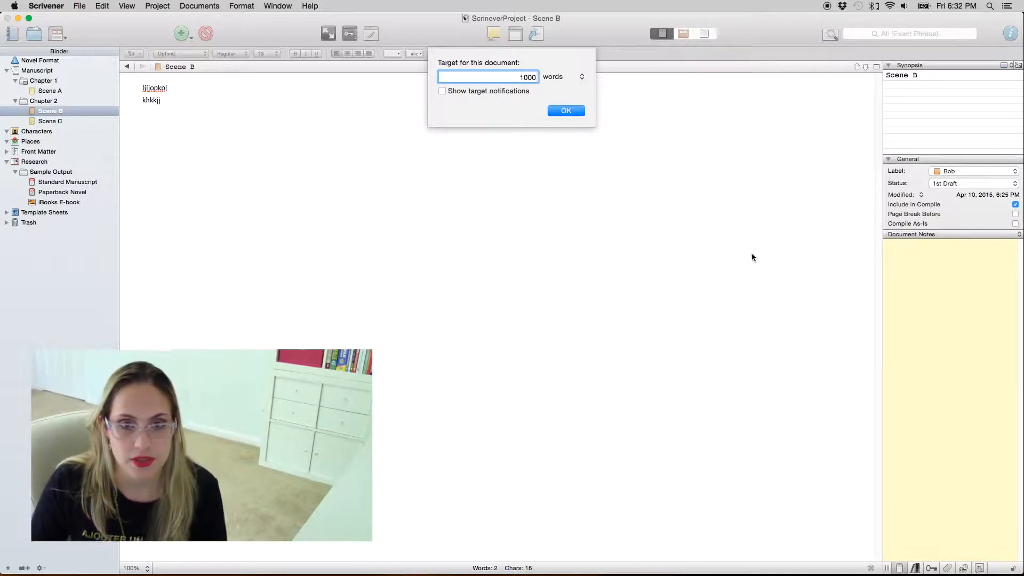
pyautogui.click(566, 110)
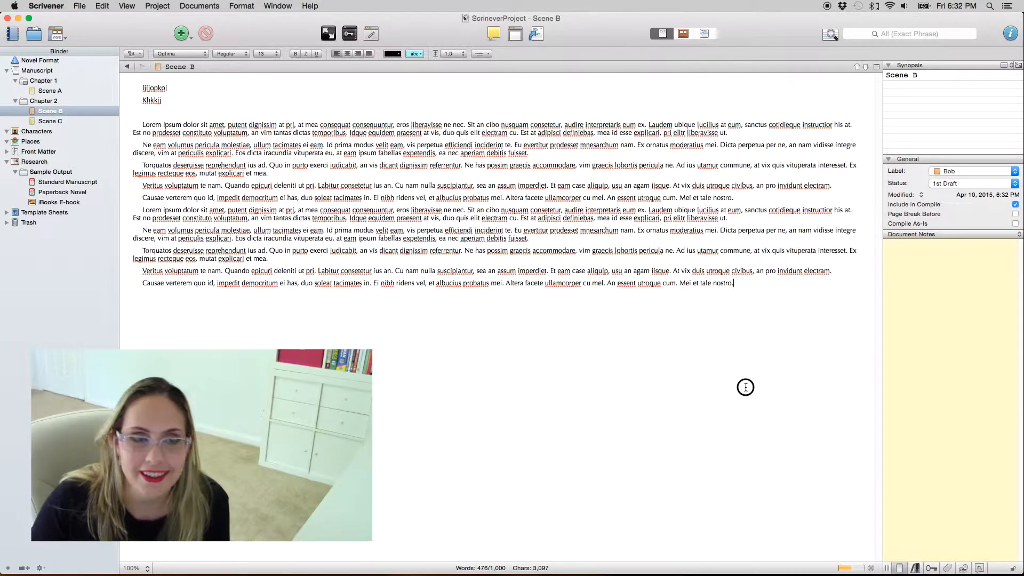
pyautogui.click(704, 33)
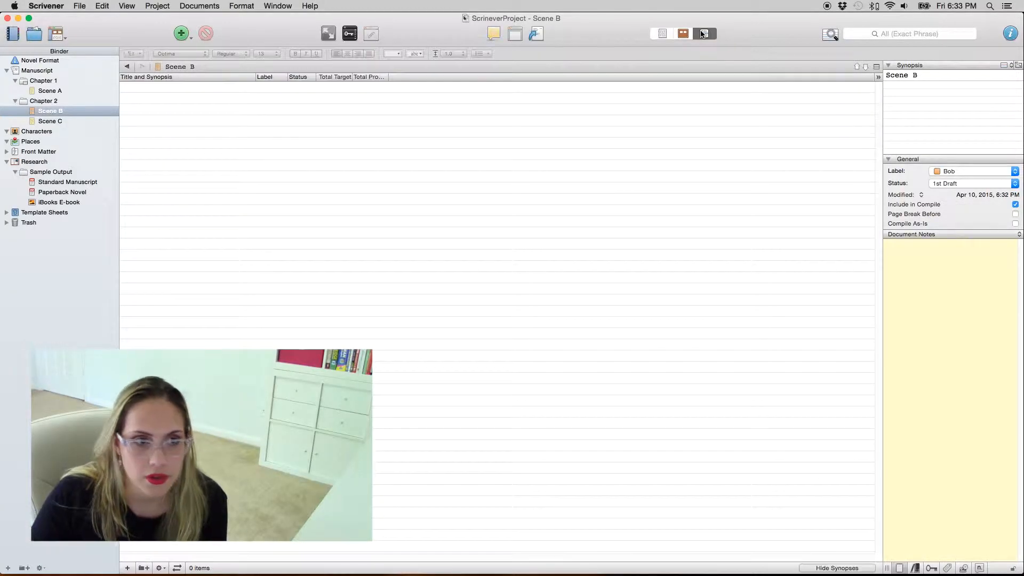
# - Outline the Manuscript and add a Total Words column showing 237 and 1,898
pyautogui.click(37, 70)
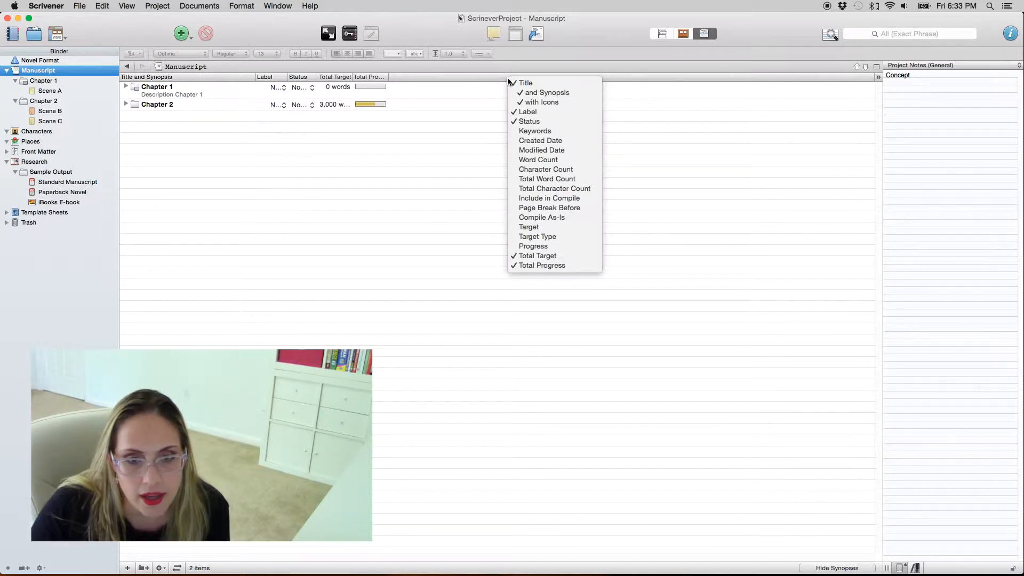
pyautogui.moveTo(542, 102)
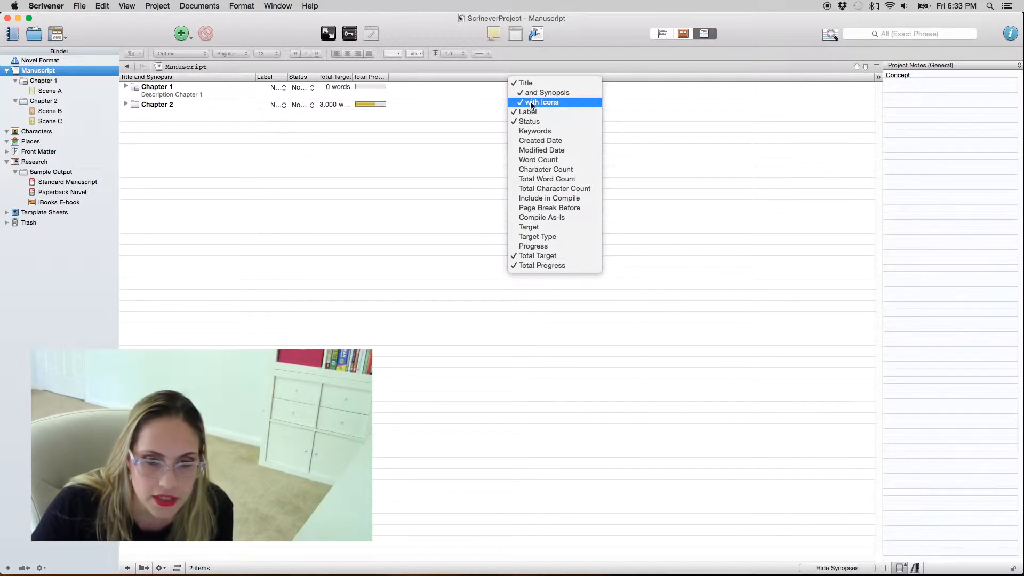
pyautogui.moveTo(529, 227)
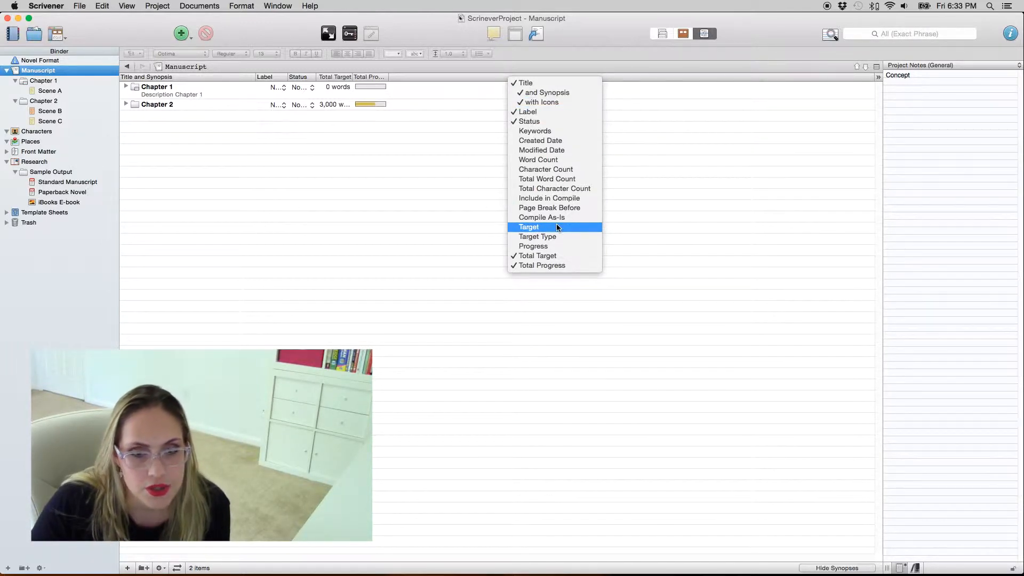
pyautogui.moveTo(546, 180)
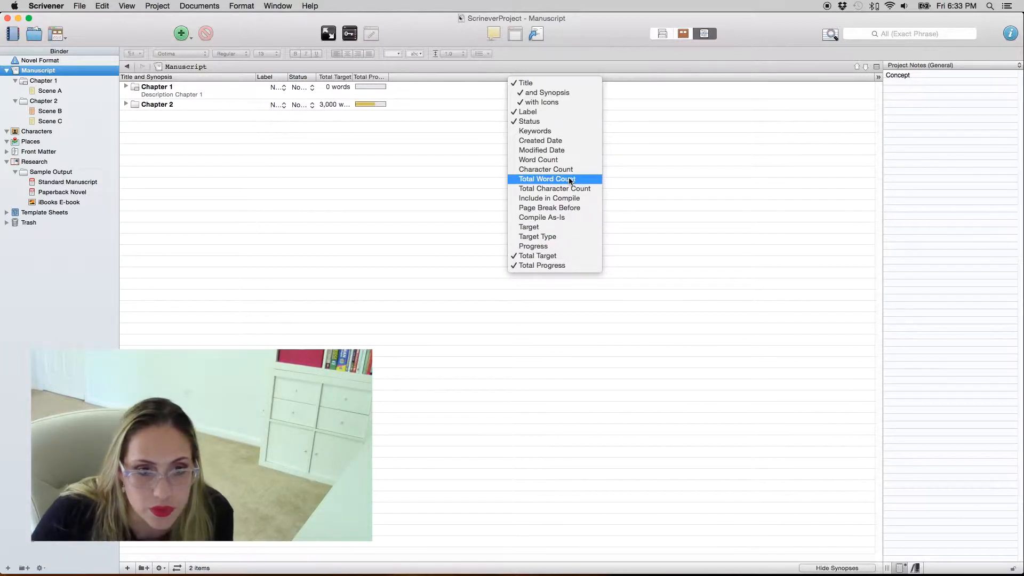
pyautogui.click(547, 179)
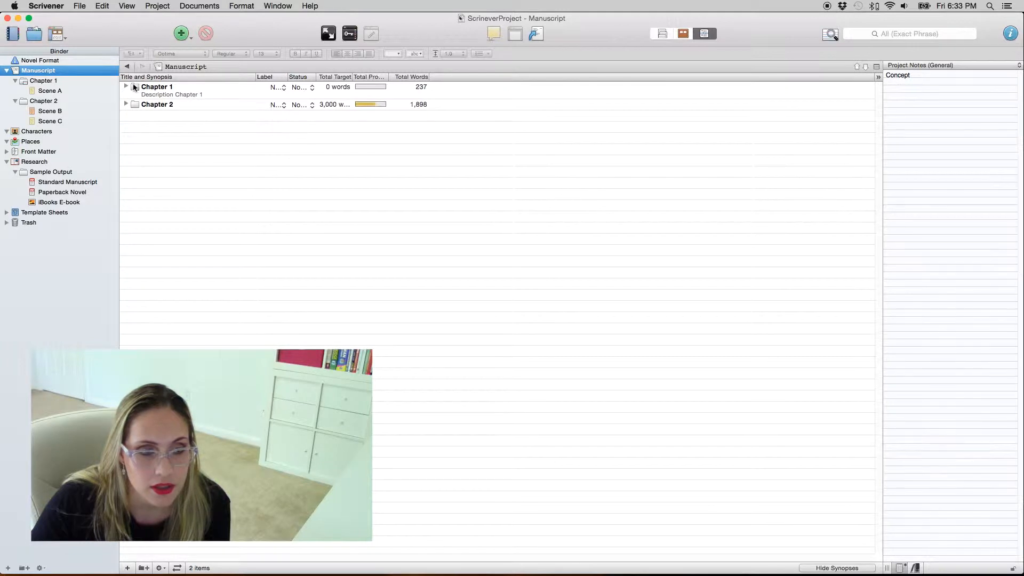
# - Expand Chapters 1 and 2 to list Scenes A, B and C (237, 476, 1,422 words)
pyautogui.click(125, 87)
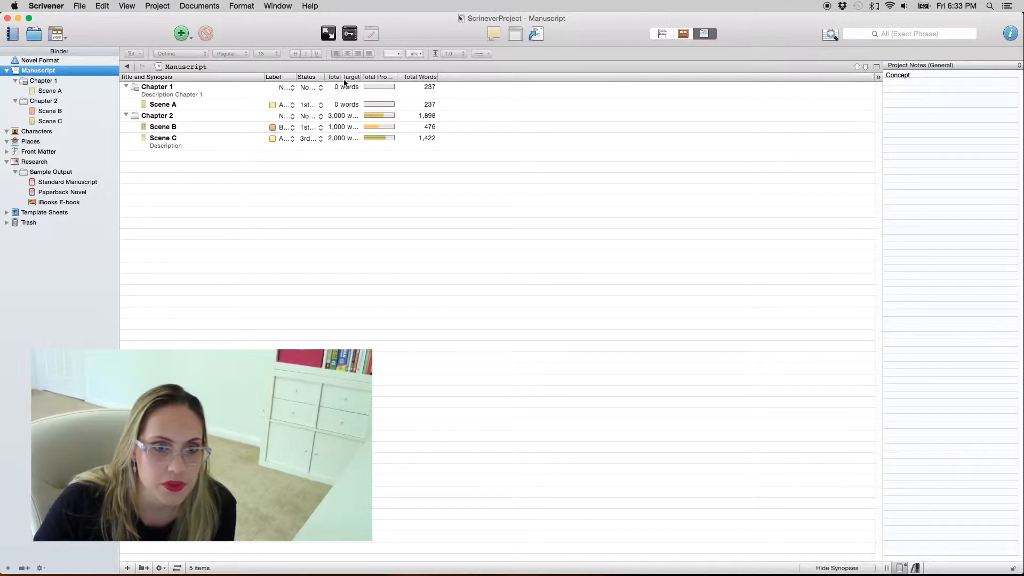
pyautogui.moveTo(337, 122)
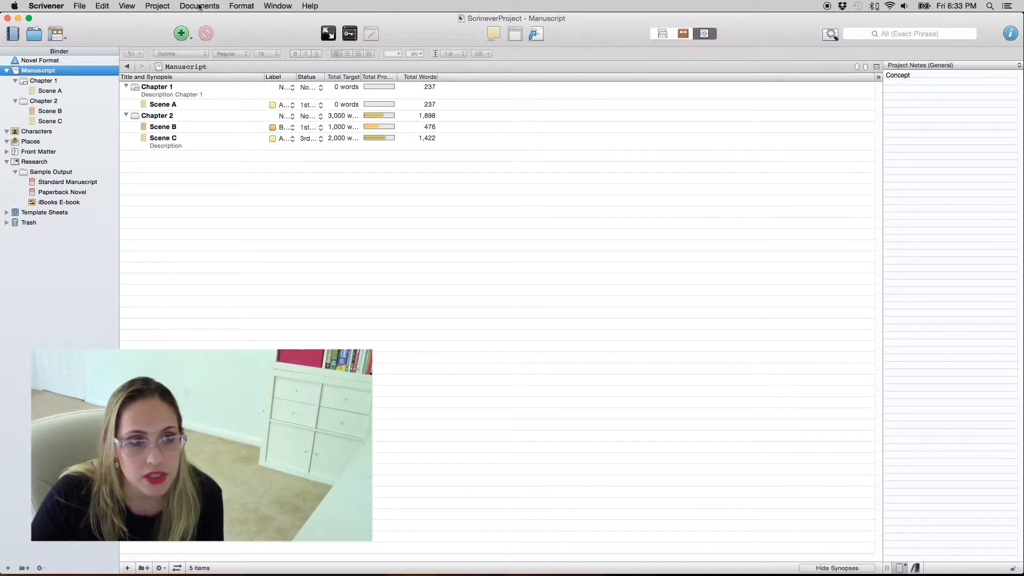
pyautogui.click(127, 6)
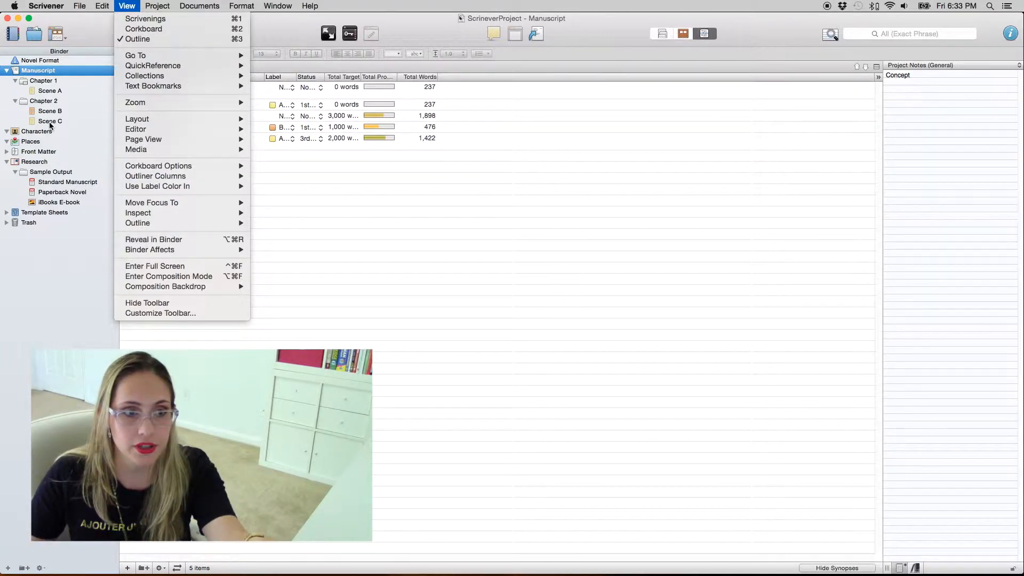
pyautogui.moveTo(155, 176)
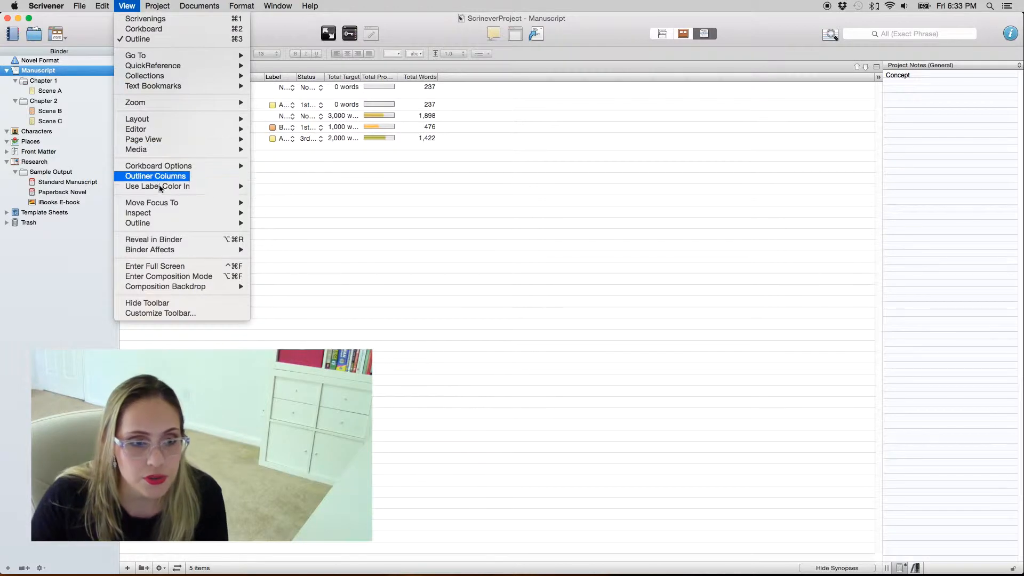
pyautogui.moveTo(157, 186)
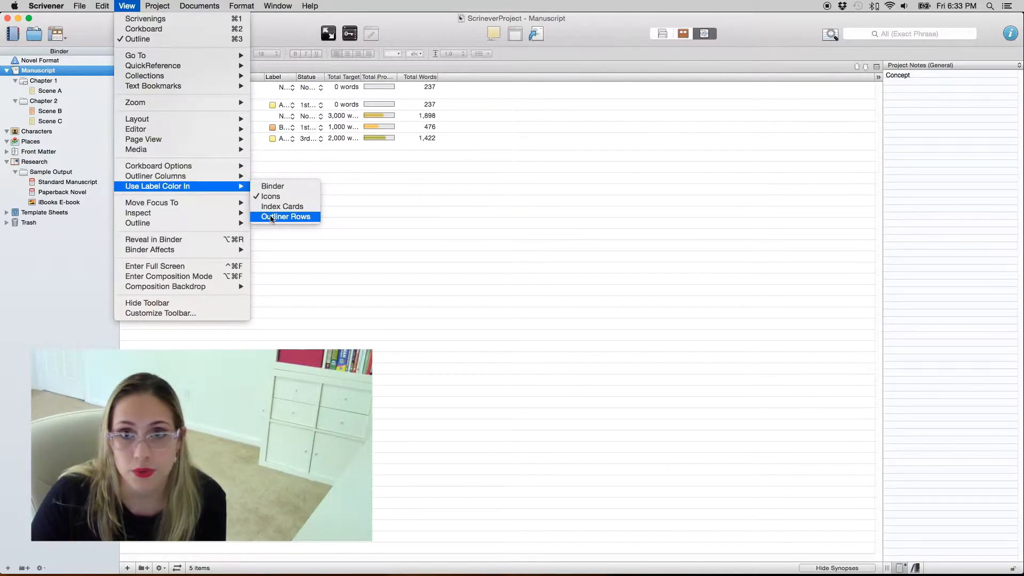
# - Apply View > Use Label Color In > Outliner Rows so scene rows show label colors
pyautogui.click(286, 216)
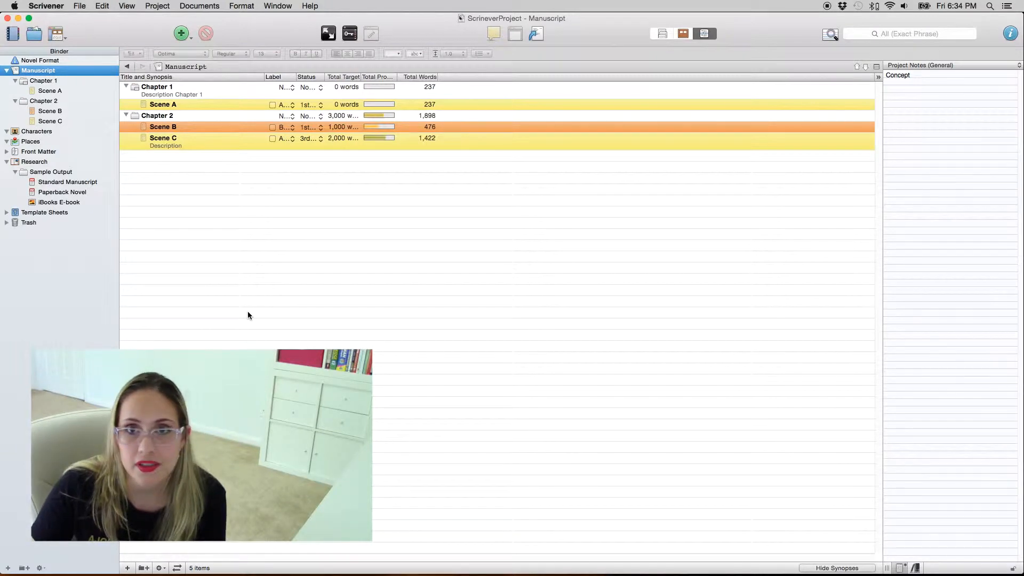
pyautogui.moveTo(298, 204)
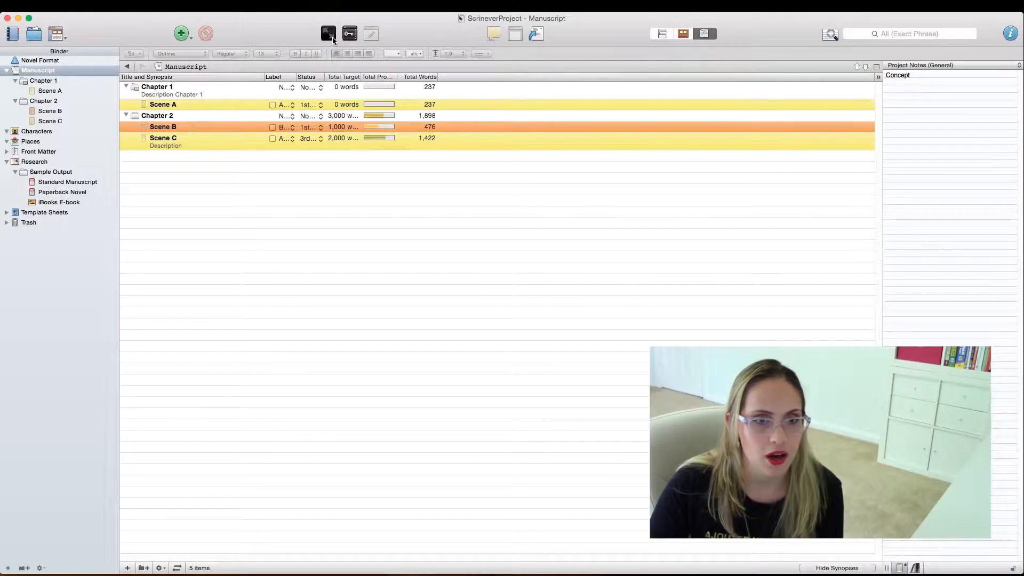
# - Enter full-screen composition mode and pick a larger text scale
pyautogui.click(328, 33)
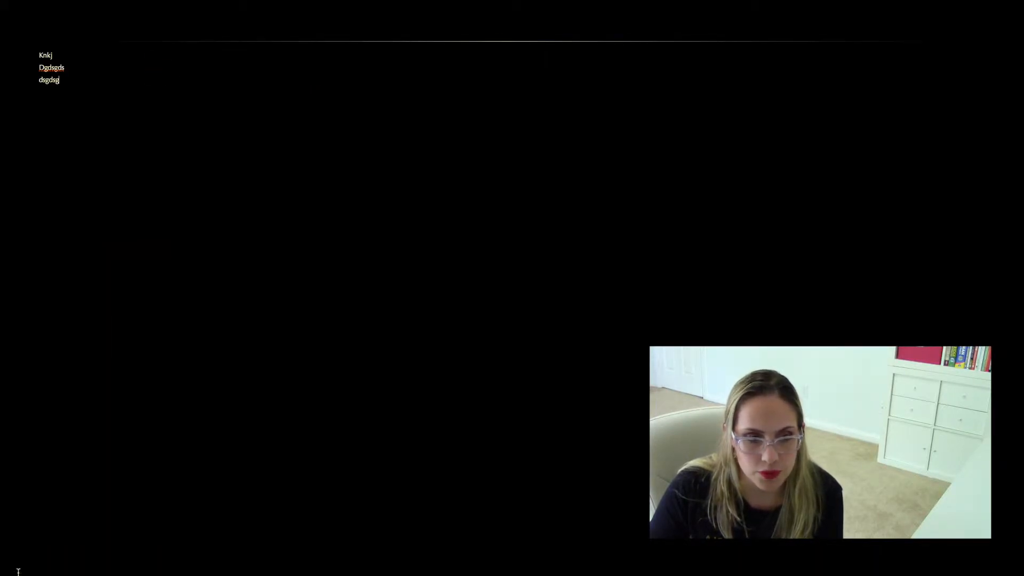
pyautogui.click(23, 559)
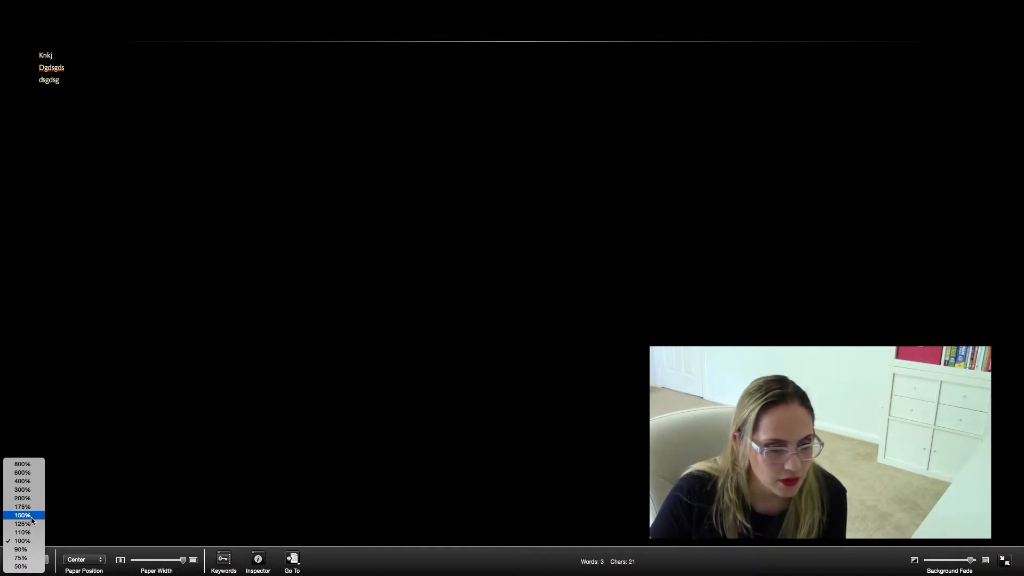
pyautogui.click(22, 515)
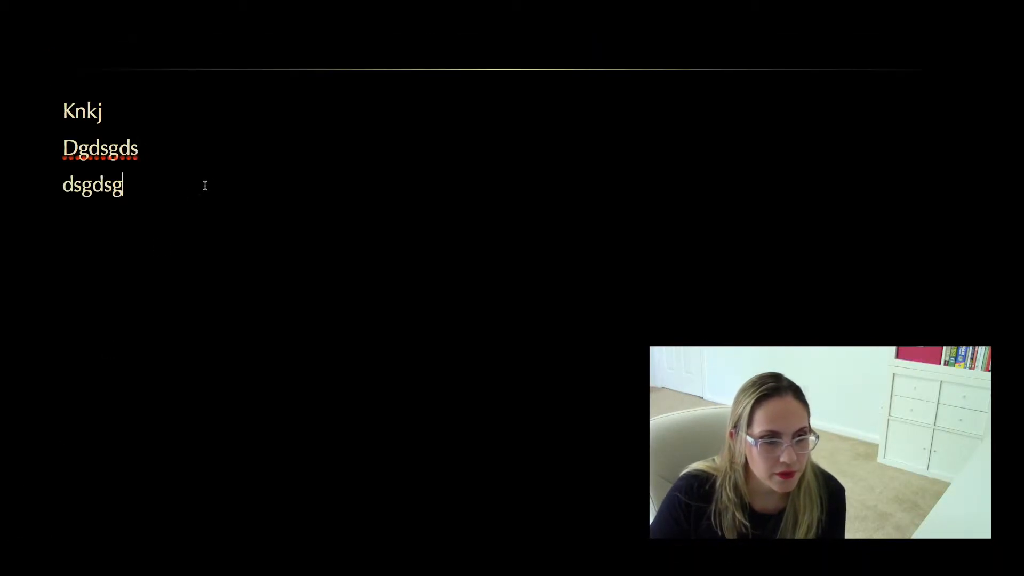
pyautogui.moveTo(210, 252)
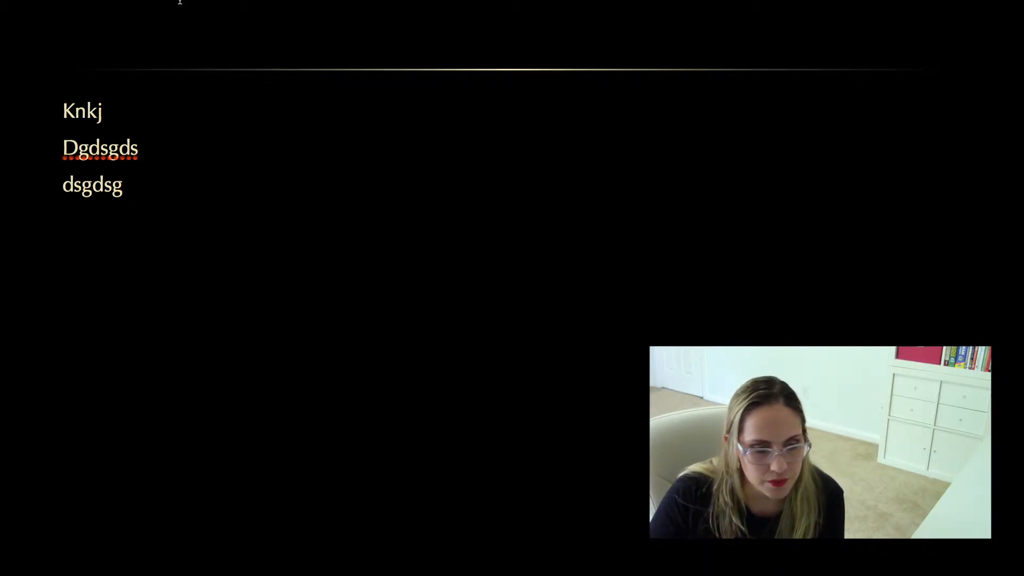
# - Use the flame image as the full-screen composition backdrop and add a fourth line of text
pyautogui.click(127, 5)
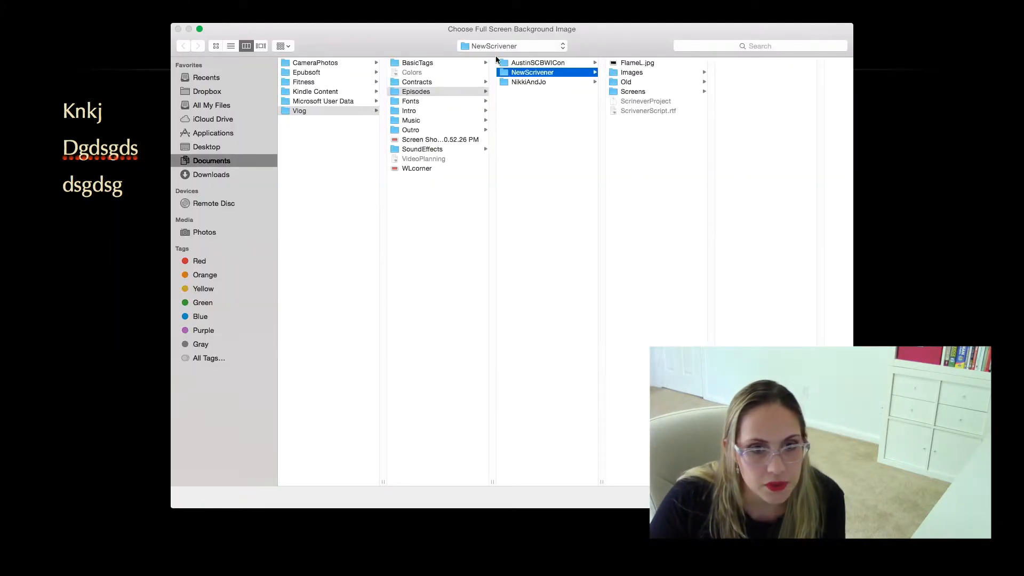
pyautogui.click(637, 61)
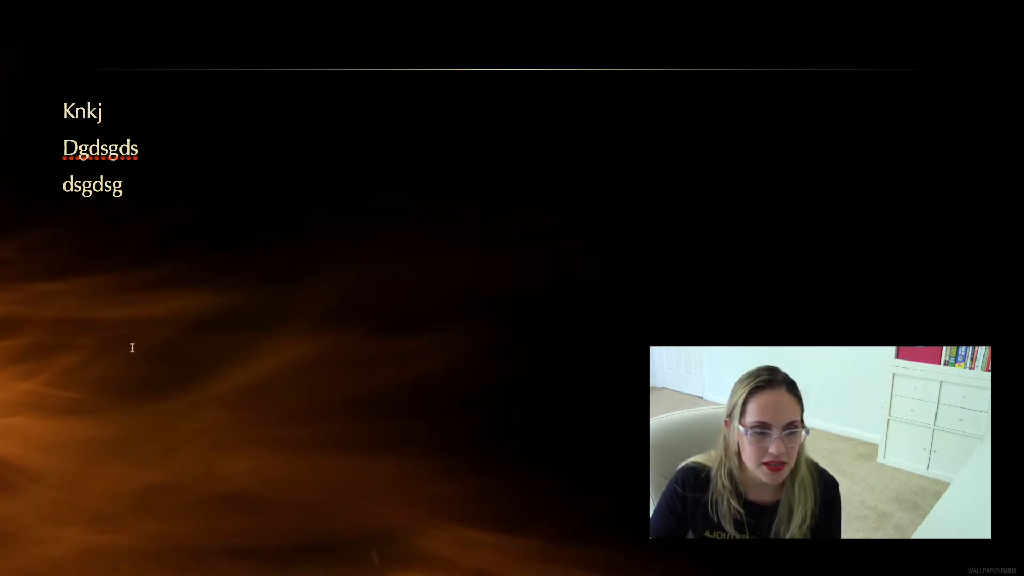
pyautogui.write('kjkjhlkj')
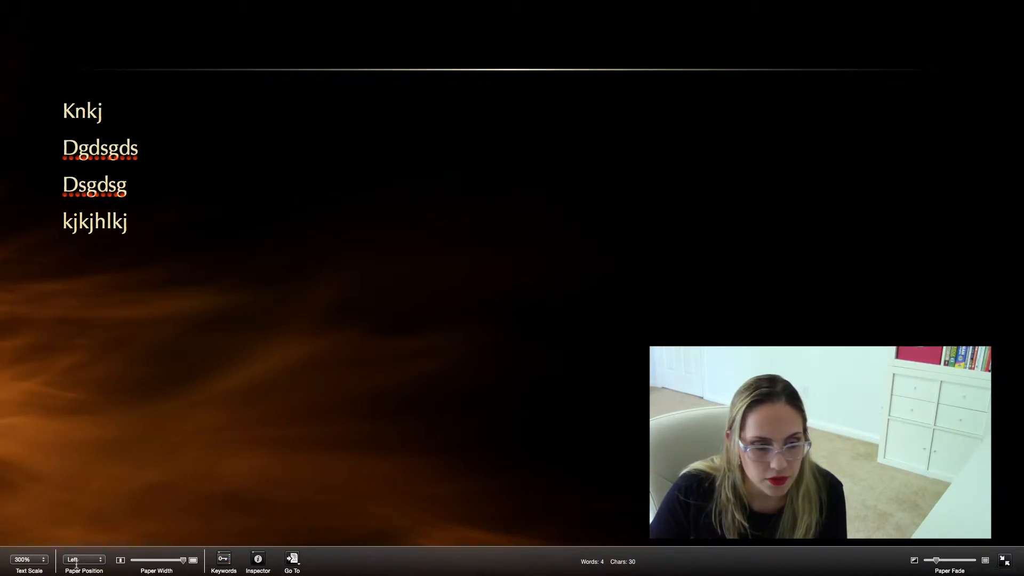
# - Set the full-screen paper position to Right, briefly show the Keywords panel, then exit full screen
pyautogui.click(84, 559)
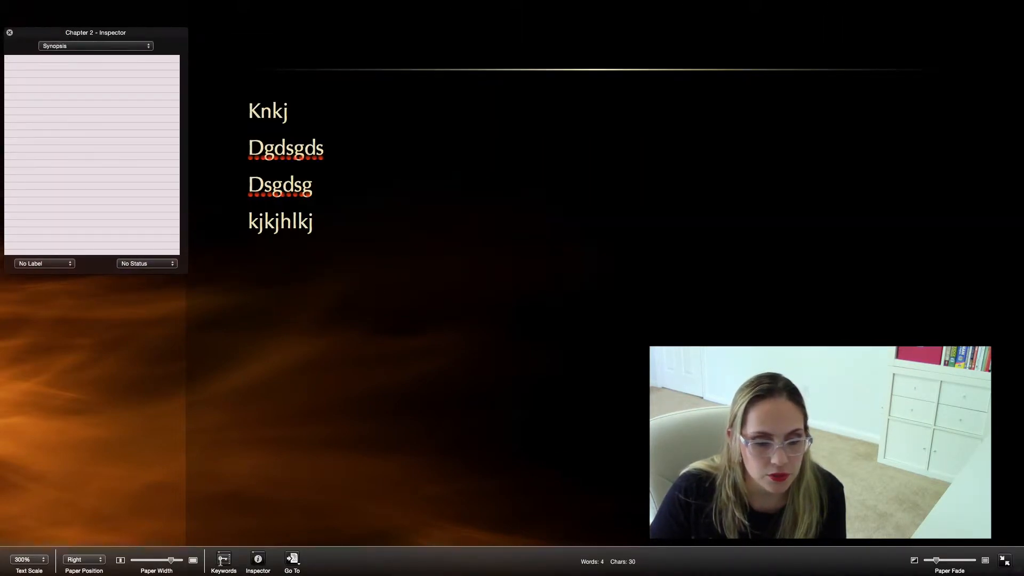
pyautogui.click(223, 558)
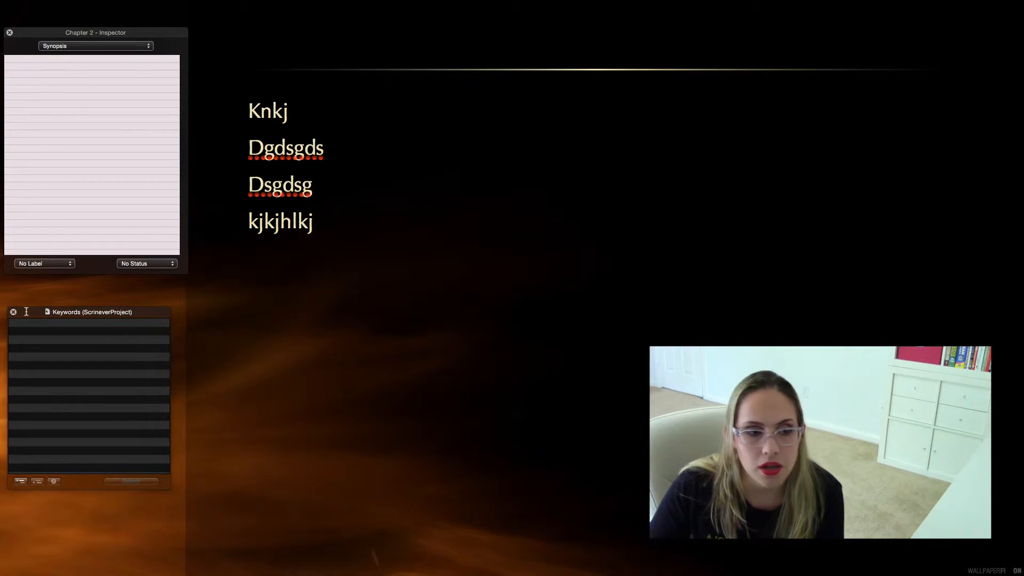
pyautogui.click(13, 312)
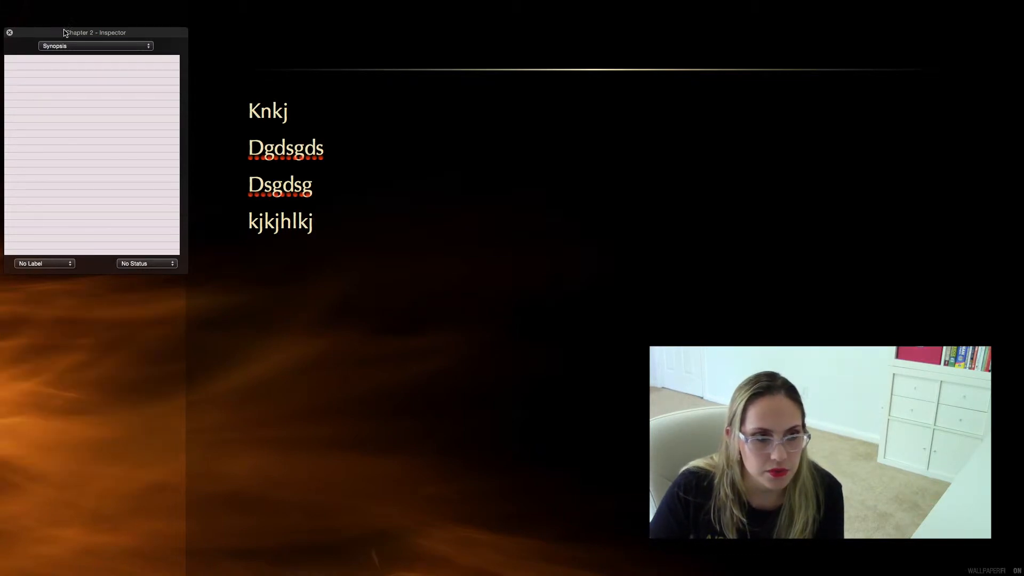
pyautogui.click(9, 32)
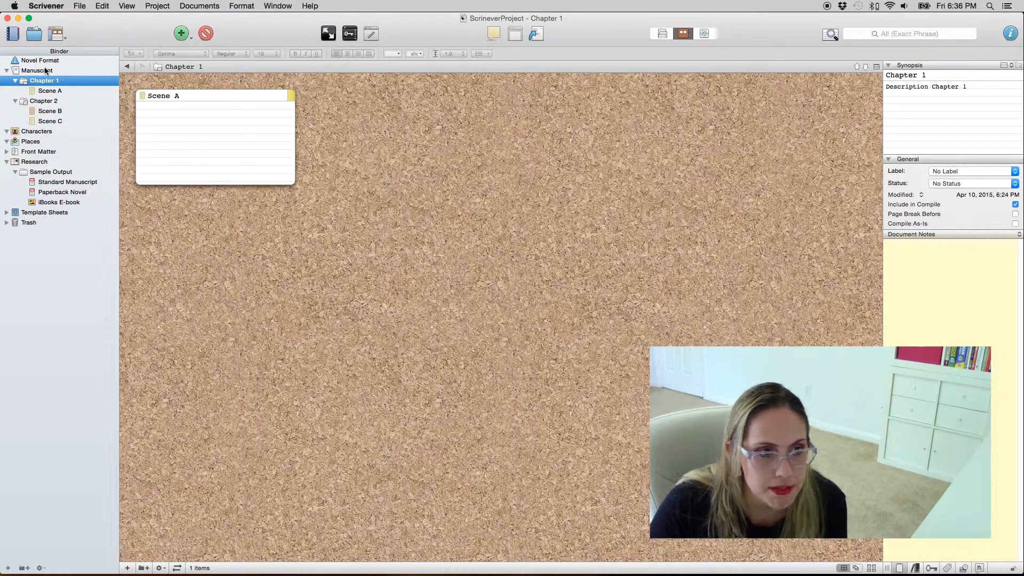
# - Open the Manuscript corkboard and give the Chapter 2 card the synopsis 'Description Chapter 2'
pyautogui.click(37, 70)
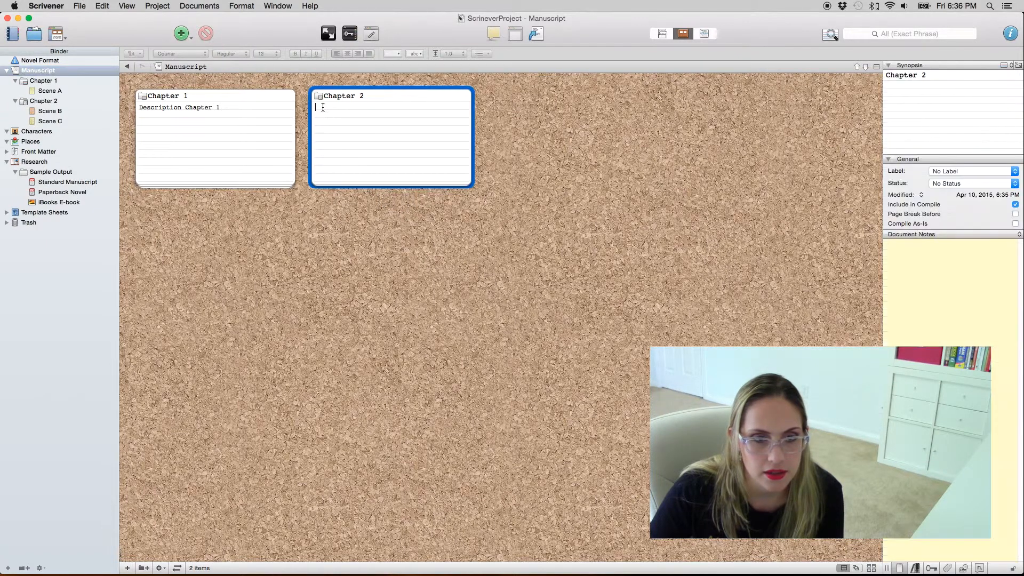
pyautogui.write('Descr')
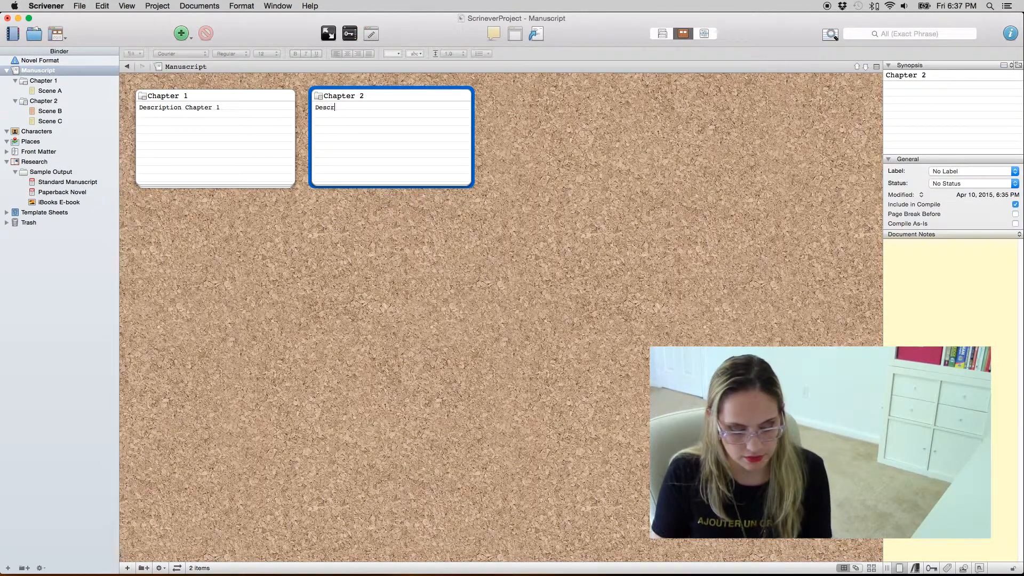
pyautogui.write('iption')
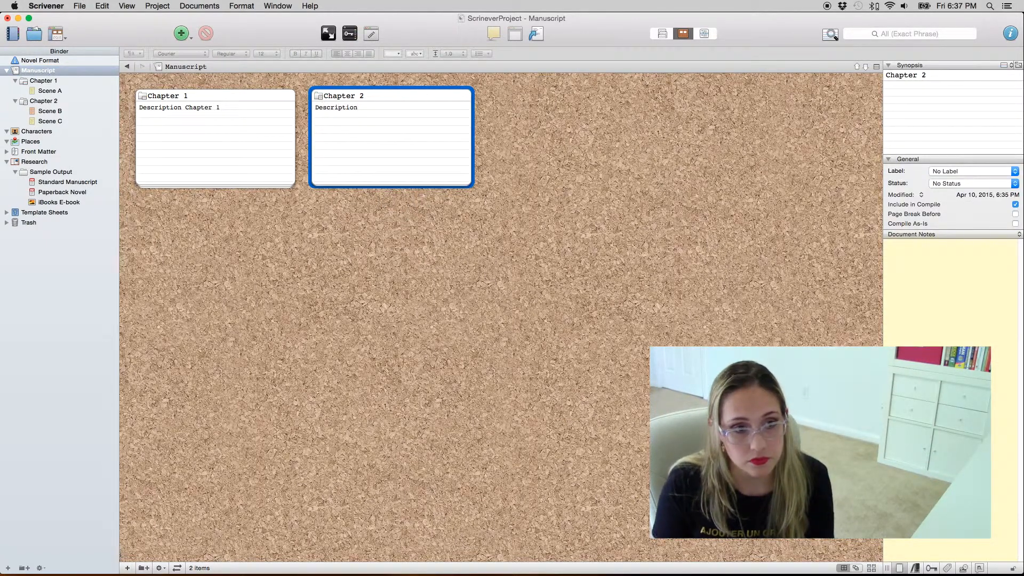
pyautogui.click(127, 6)
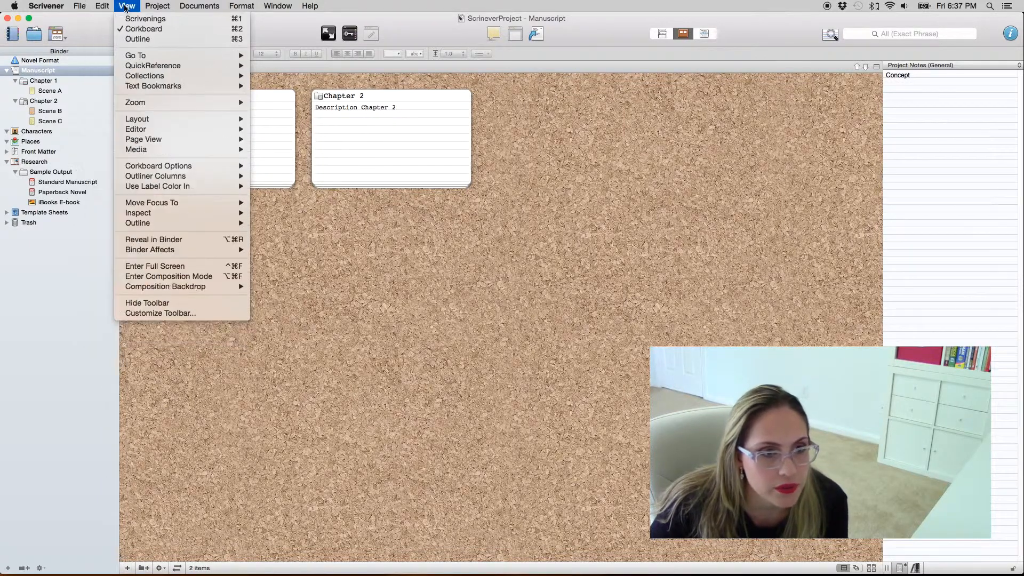
pyautogui.moveTo(157, 186)
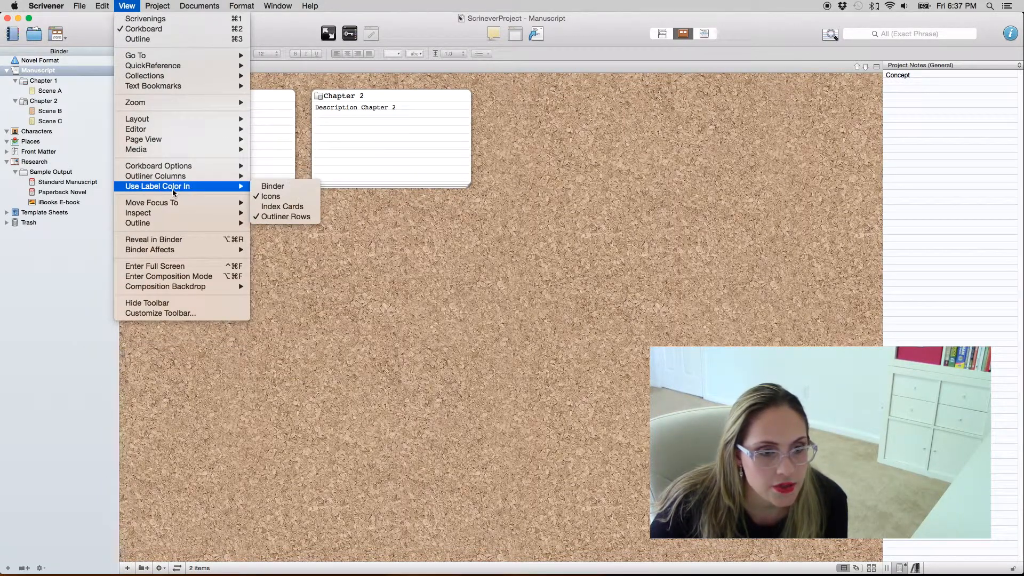
pyautogui.moveTo(283, 207)
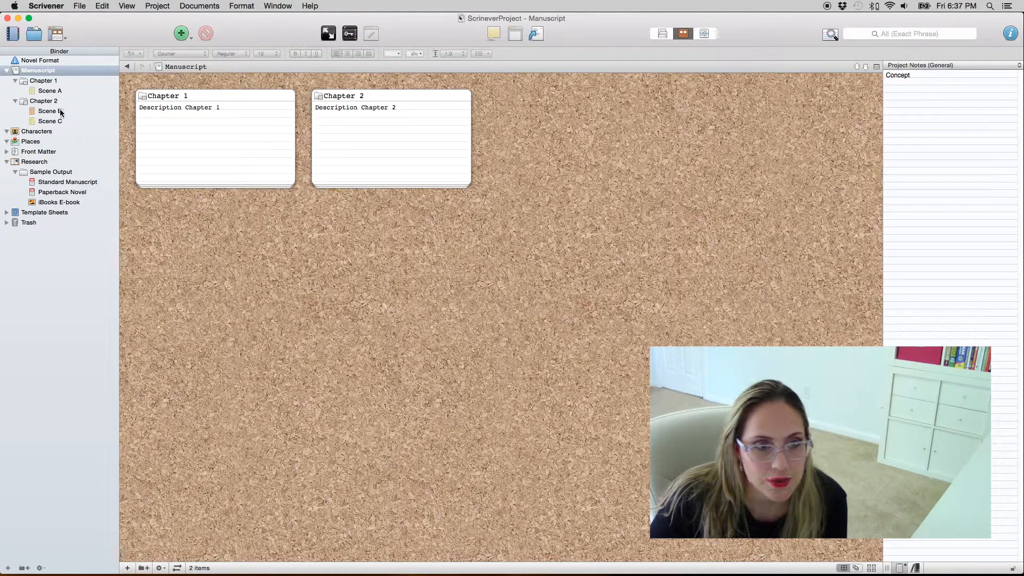
# - Tint index cards with label colors and show Chapter 2's Scene B and Scene C cards
pyautogui.click(44, 101)
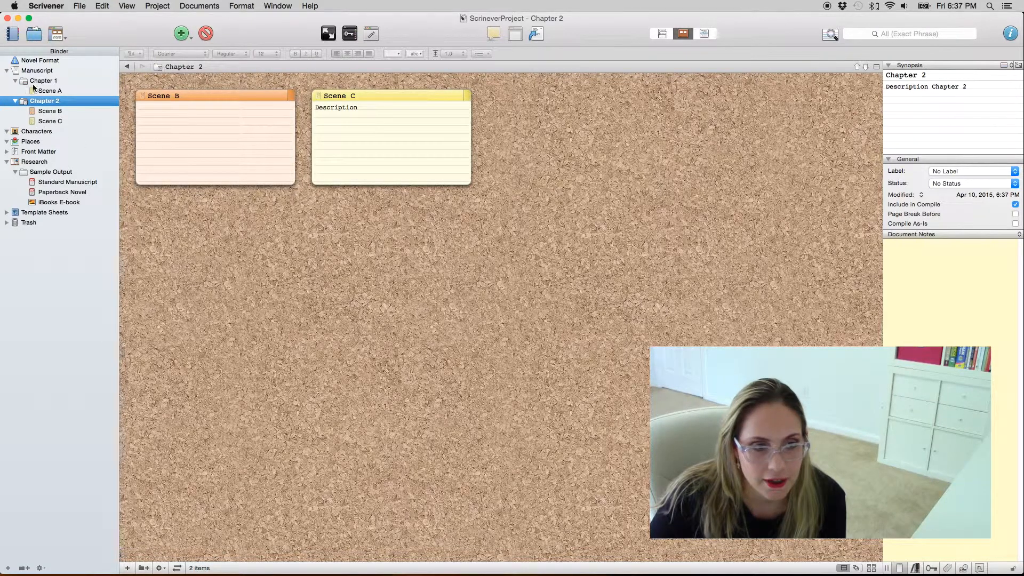
pyautogui.moveTo(134, 3)
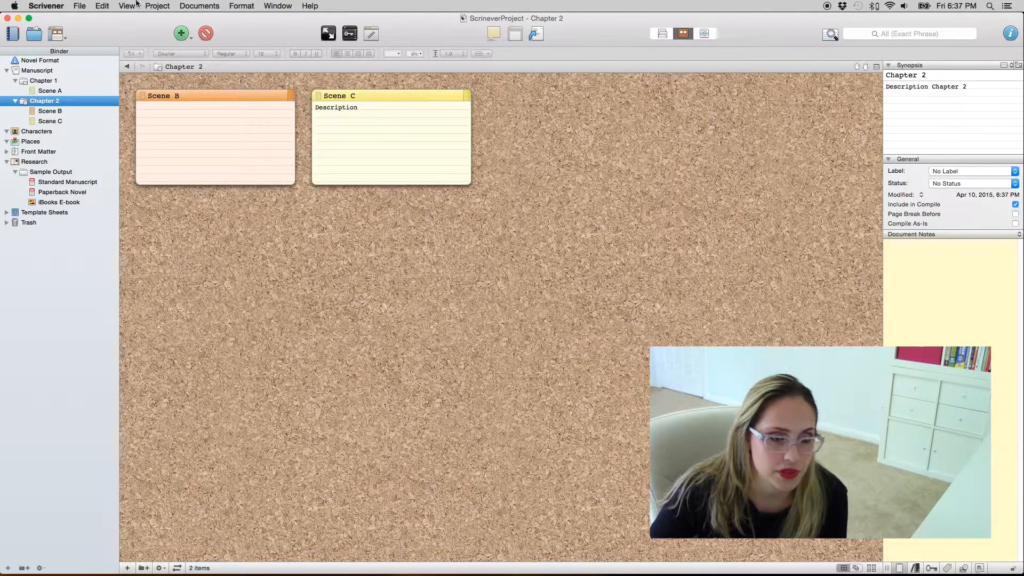
# - Show status stamps on Chapter 2's scene cards, then switch to the Outliner view
pyautogui.click(101, 6)
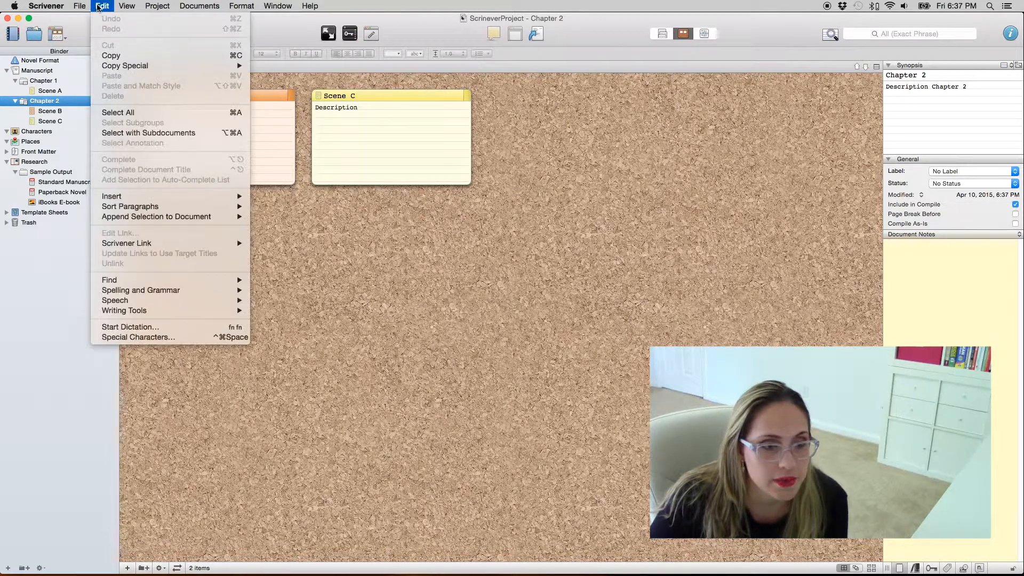
pyautogui.click(127, 6)
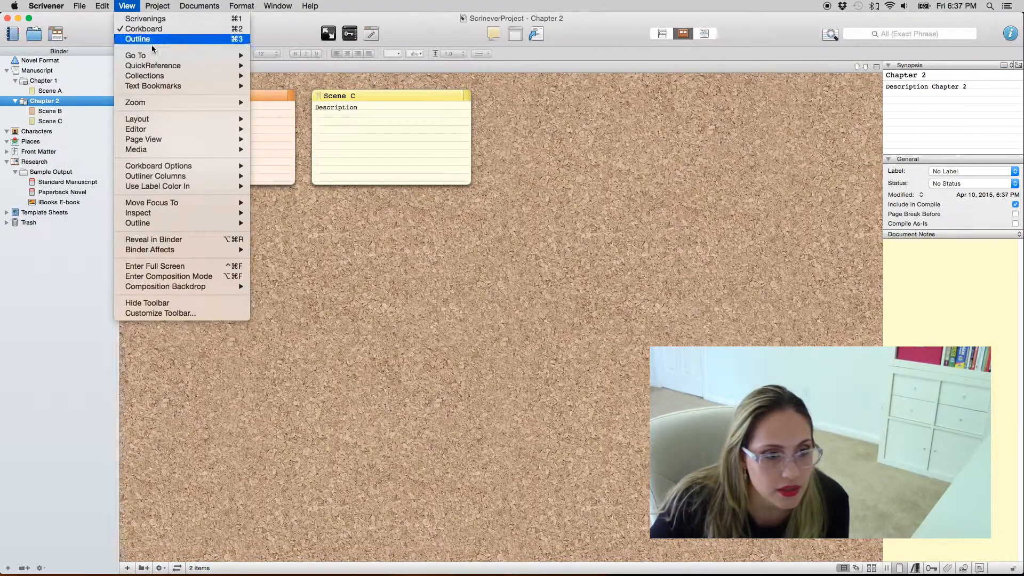
pyautogui.moveTo(158, 166)
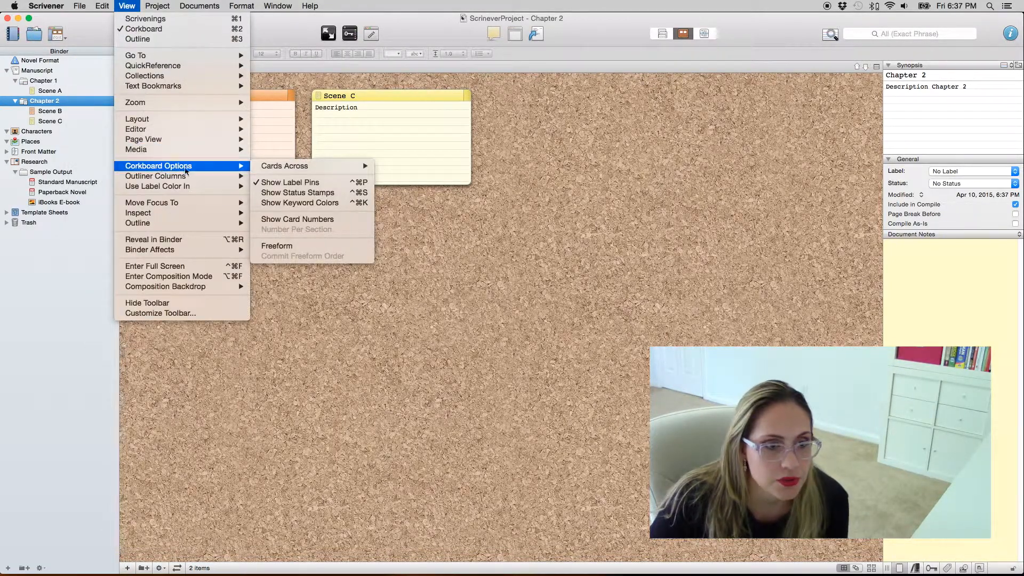
pyautogui.moveTo(297, 192)
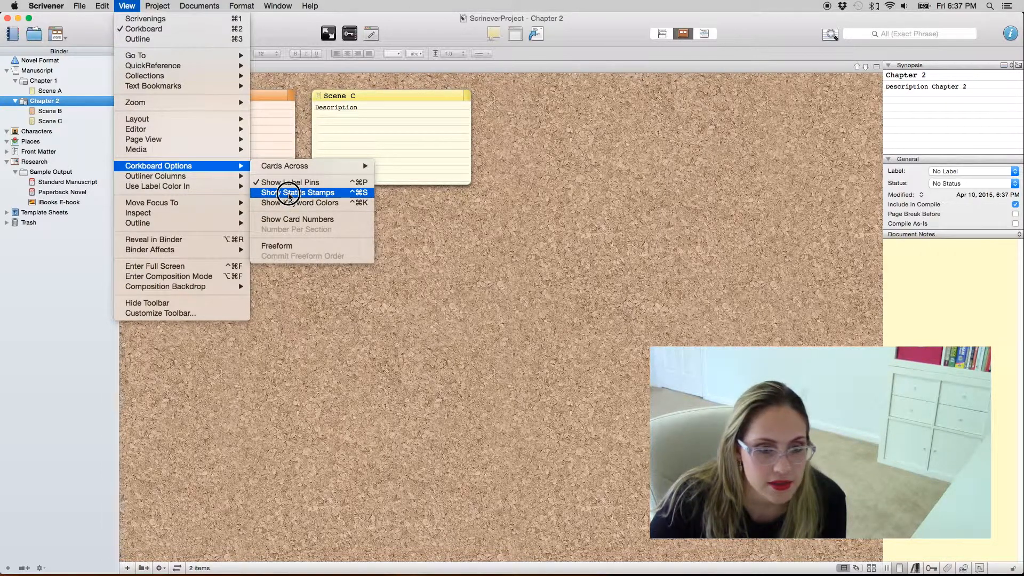
pyautogui.click(300, 192)
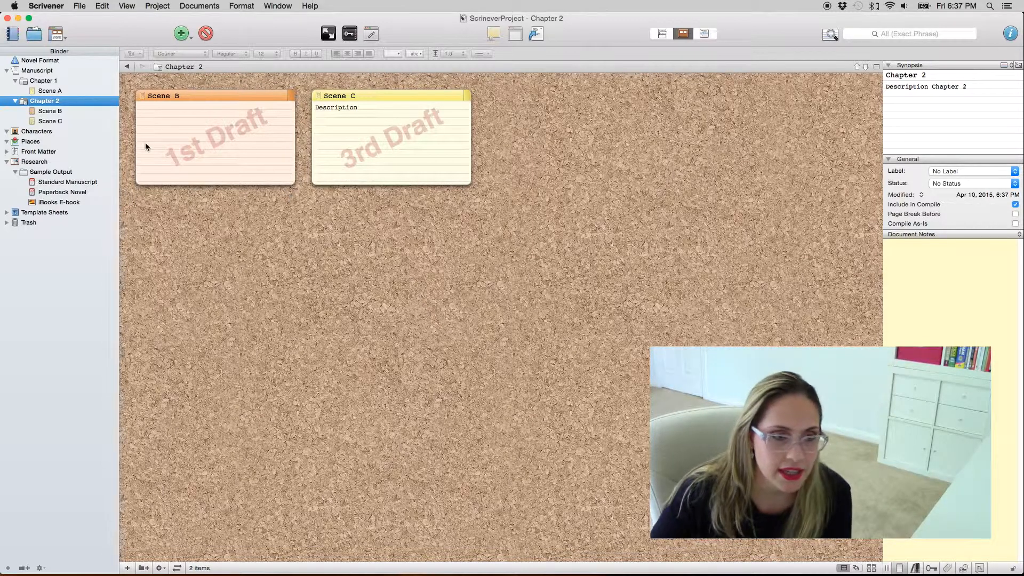
pyautogui.click(704, 33)
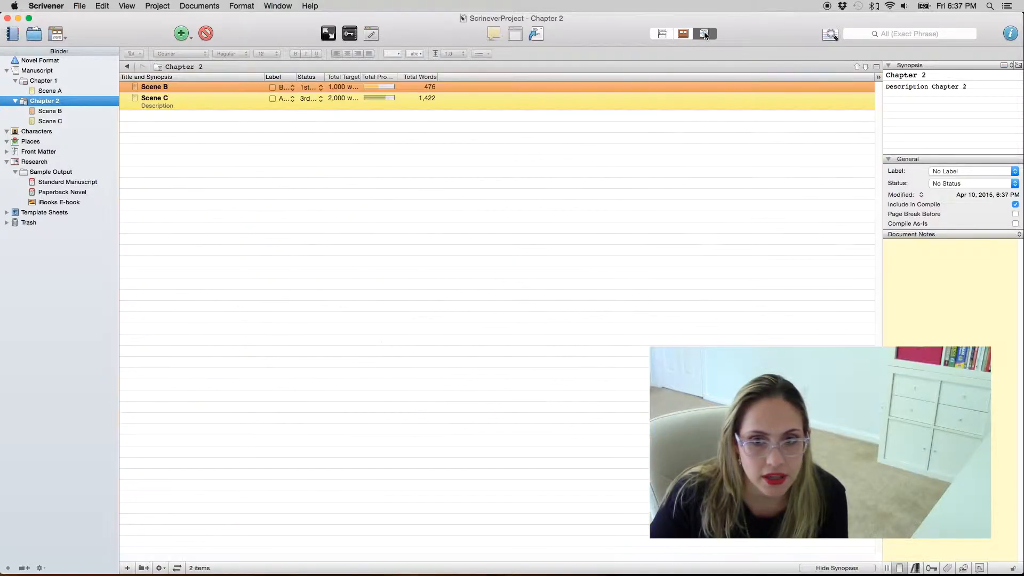